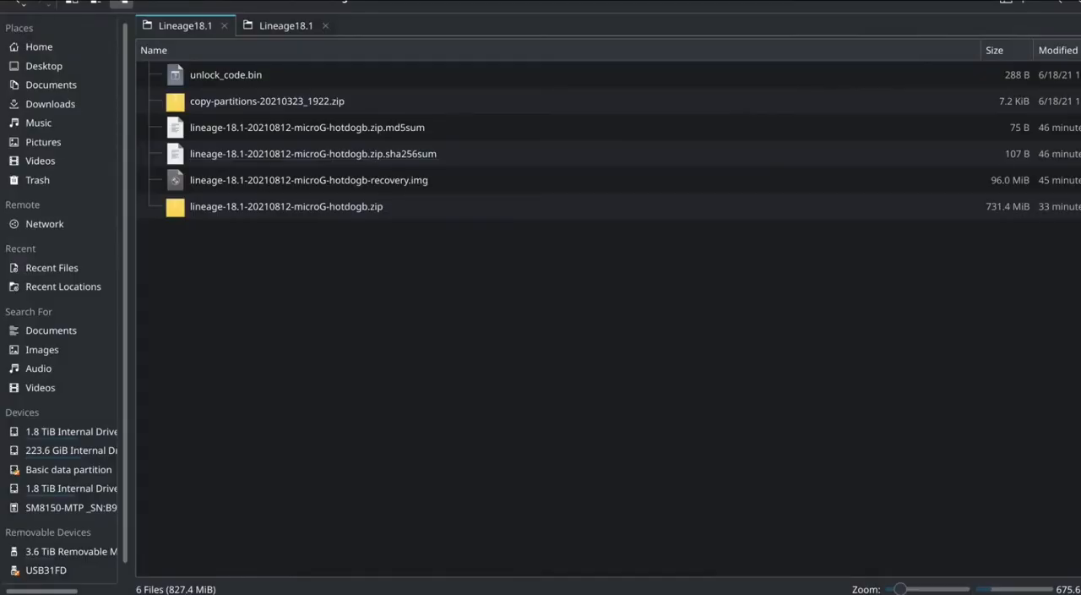
pyautogui.moveTo(659, 348)
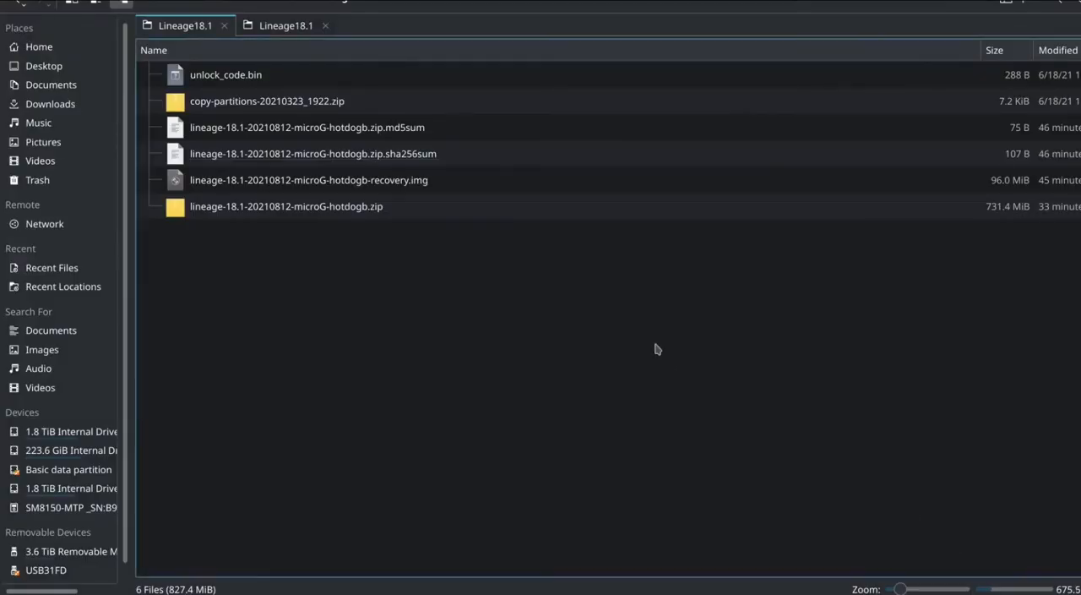
# Step: Look over the downloaded files: md5sum checksum, microG hotdogb zip, recovery image and copy-partitions zip
pyautogui.click(307, 126)
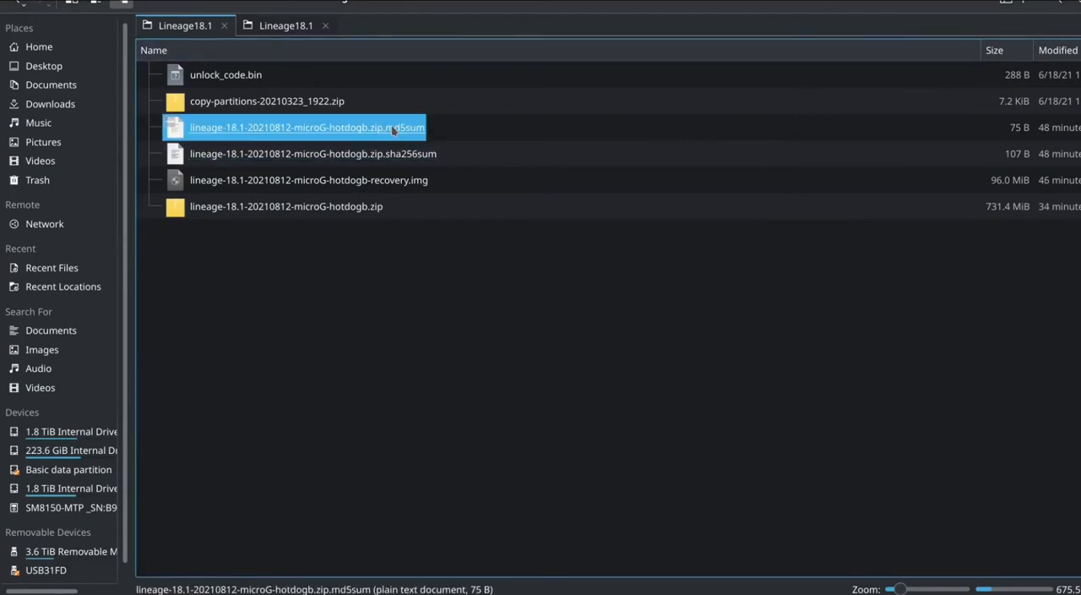
pyautogui.click(285, 206)
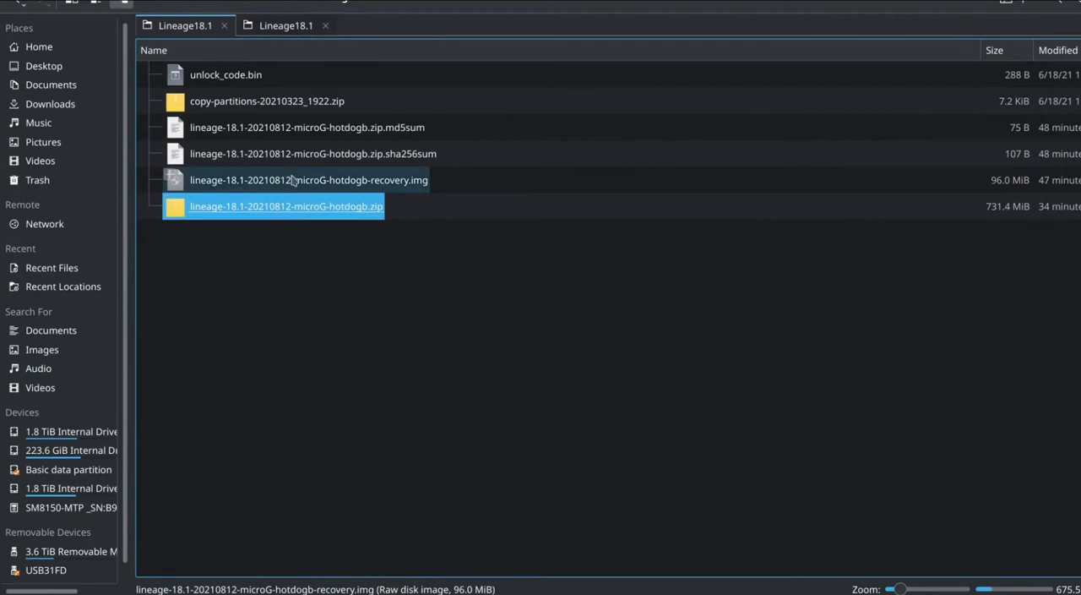
pyautogui.click(308, 179)
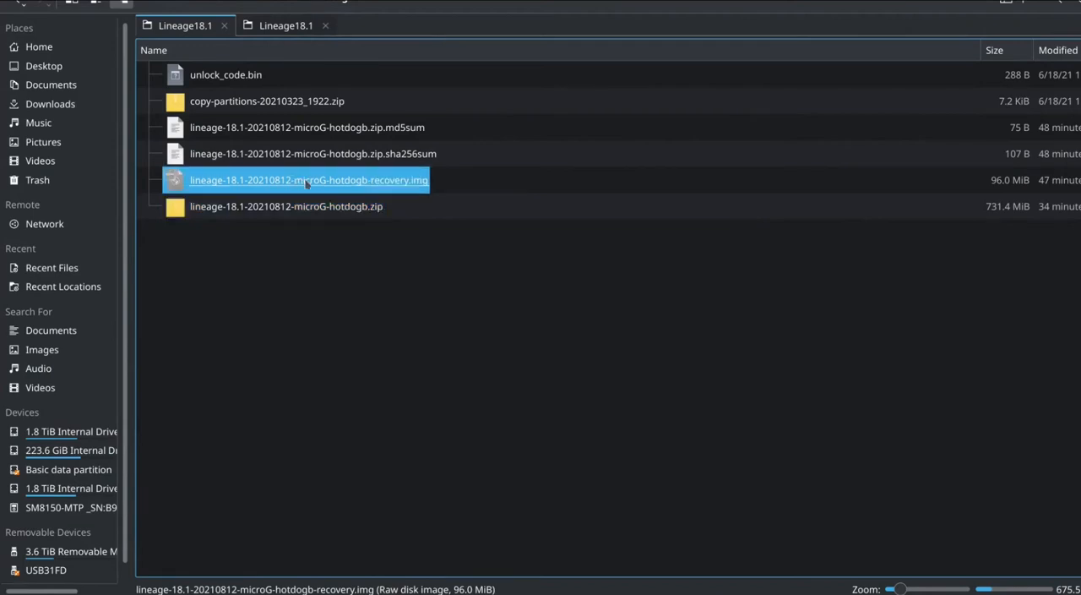
pyautogui.click(267, 101)
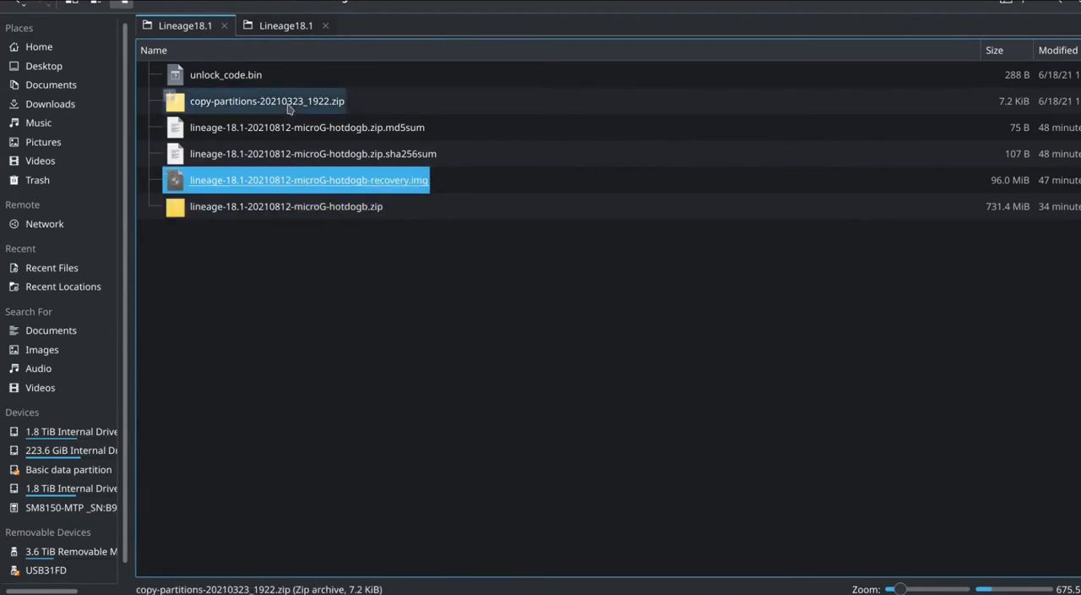
pyautogui.click(267, 101)
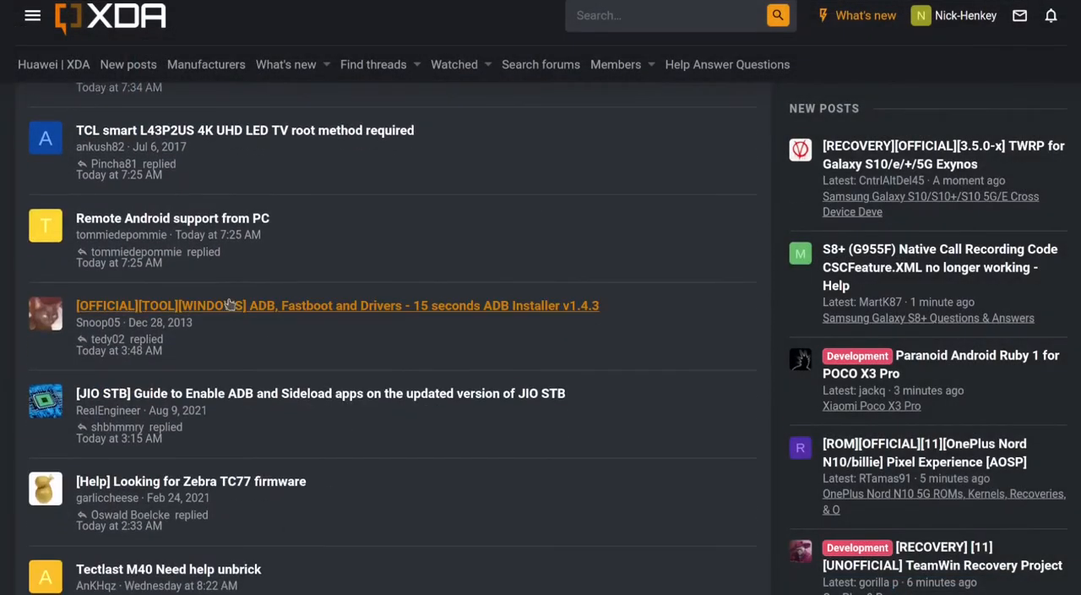
# Step: In the 15 seconds ADB Installer thread, reach the ADB Installer Updates post on page 90
pyautogui.click(338, 304)
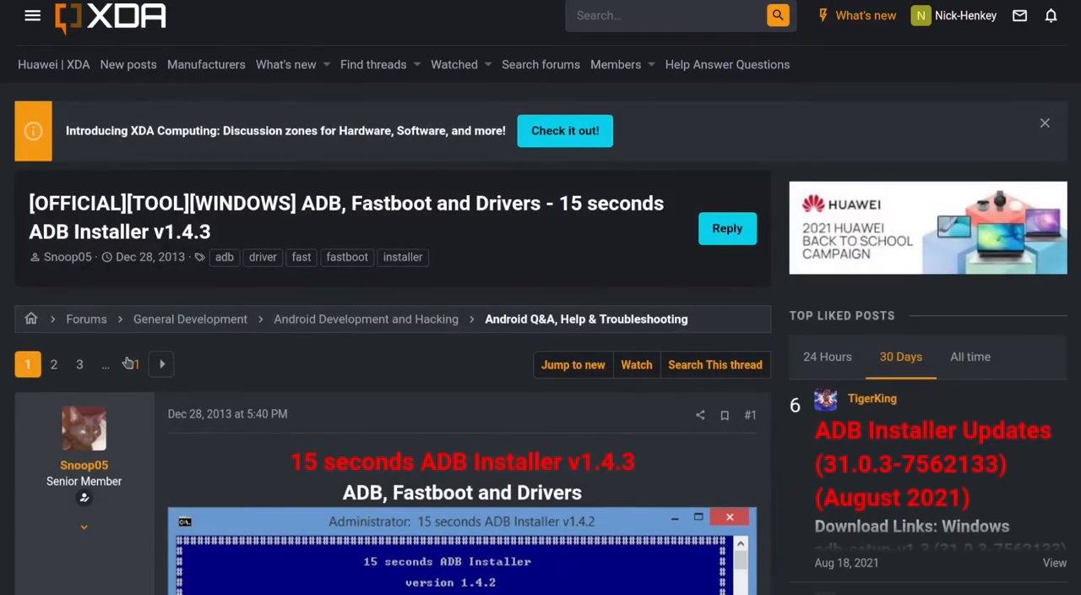
pyautogui.click(162, 365)
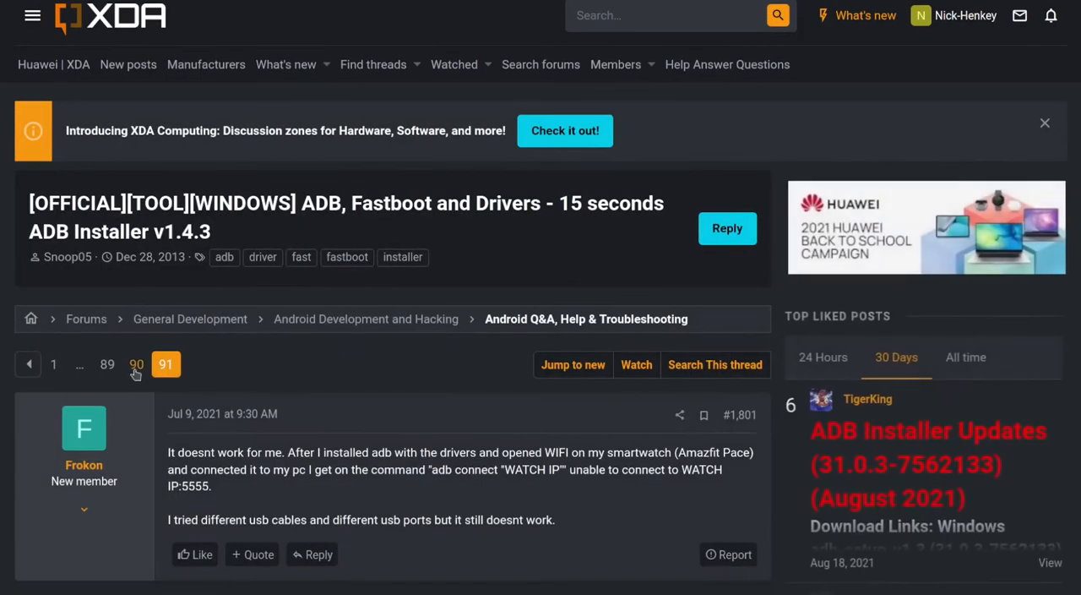
pyautogui.click(135, 365)
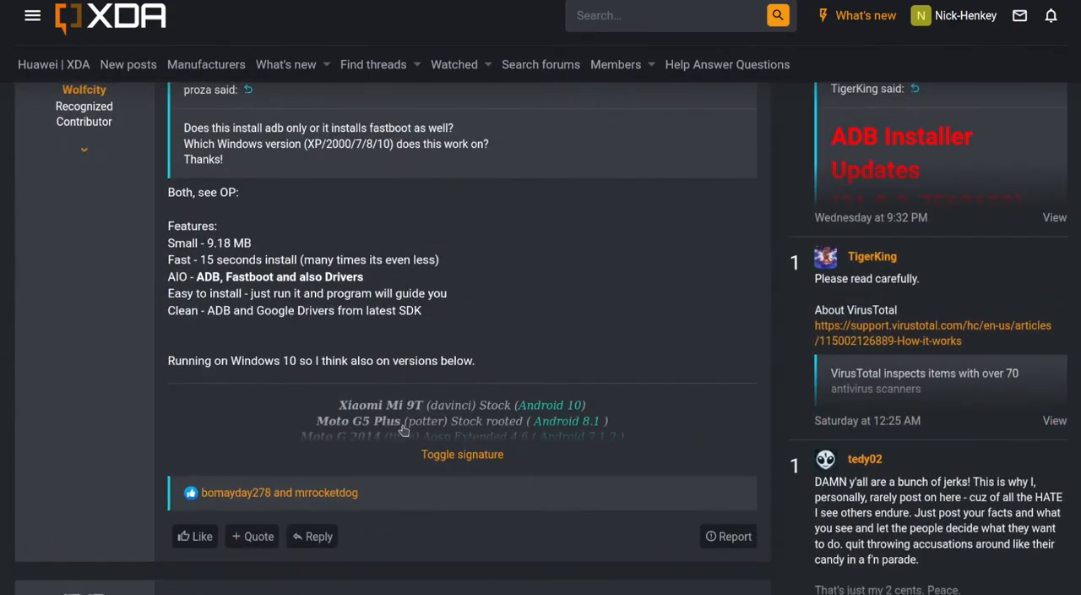
pyautogui.scroll(-3)
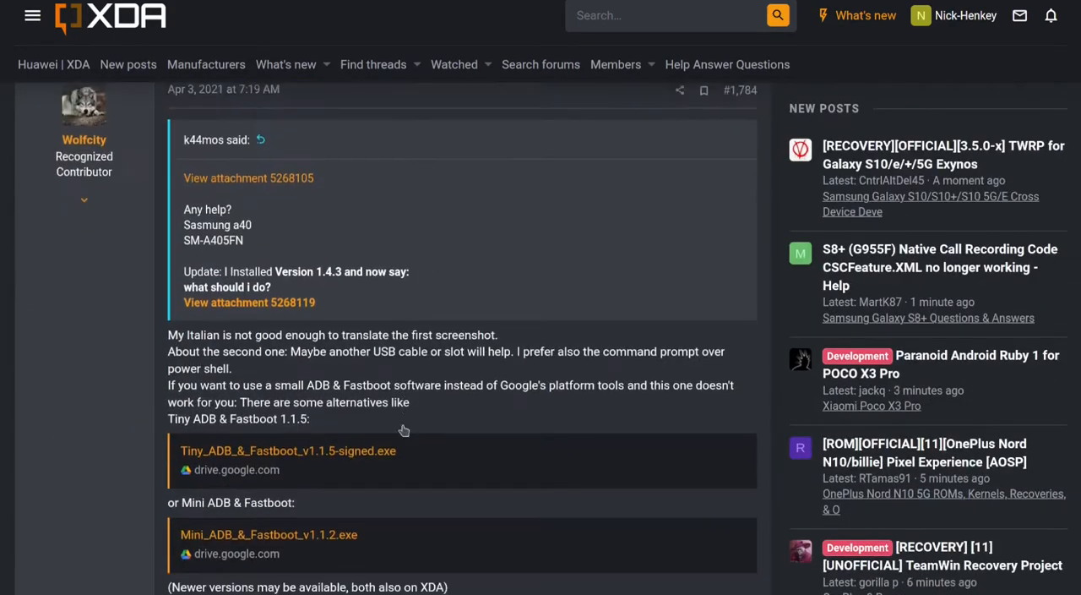
pyautogui.scroll(-3)
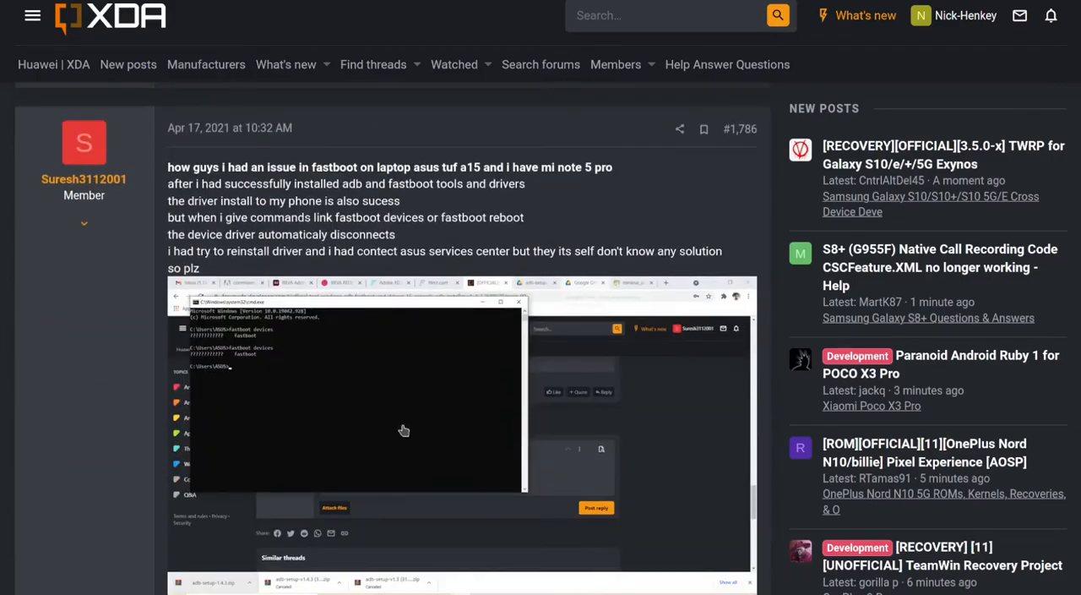
pyautogui.scroll(-3)
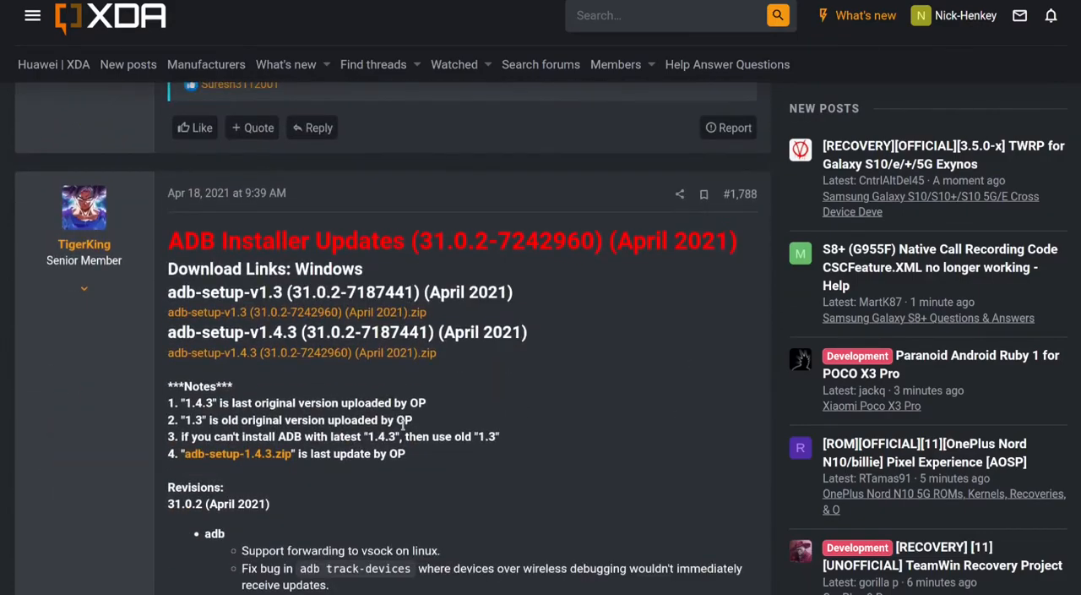
pyautogui.scroll(-3)
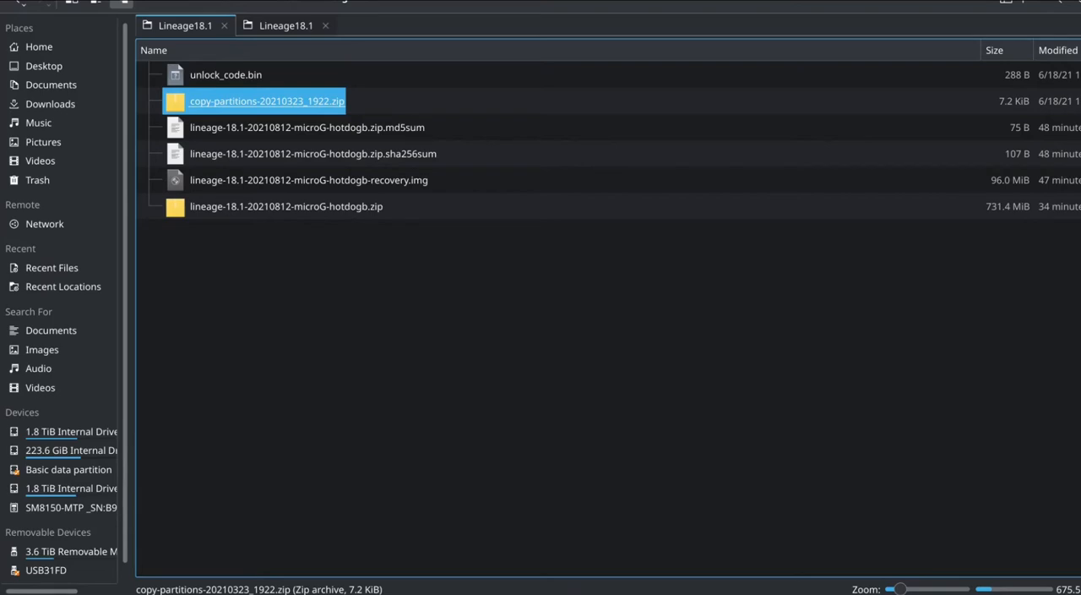
pyautogui.moveTo(929, 102)
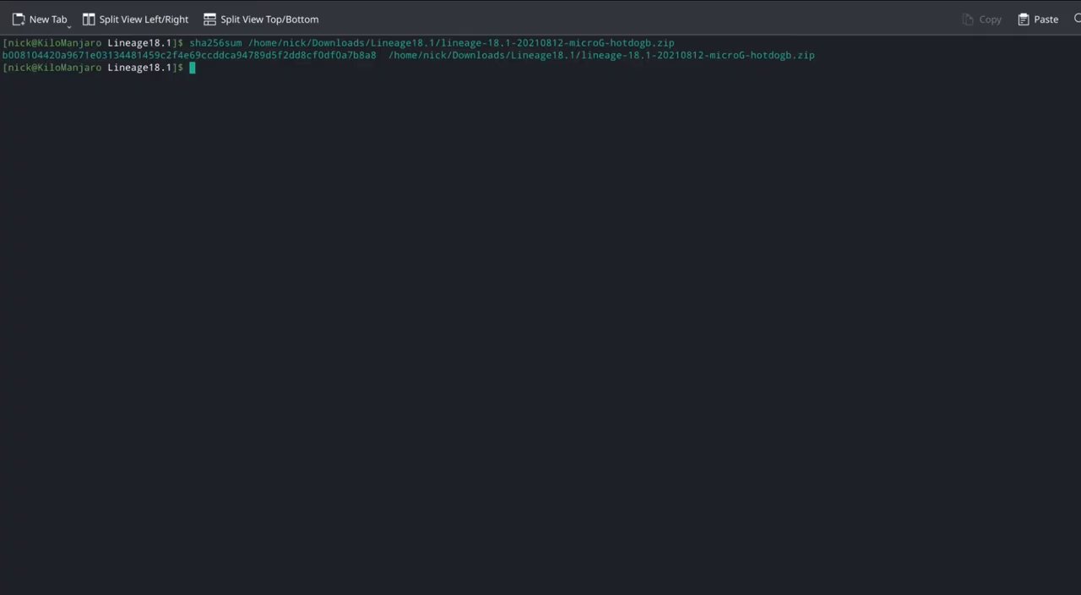
pyautogui.moveTo(519, 362)
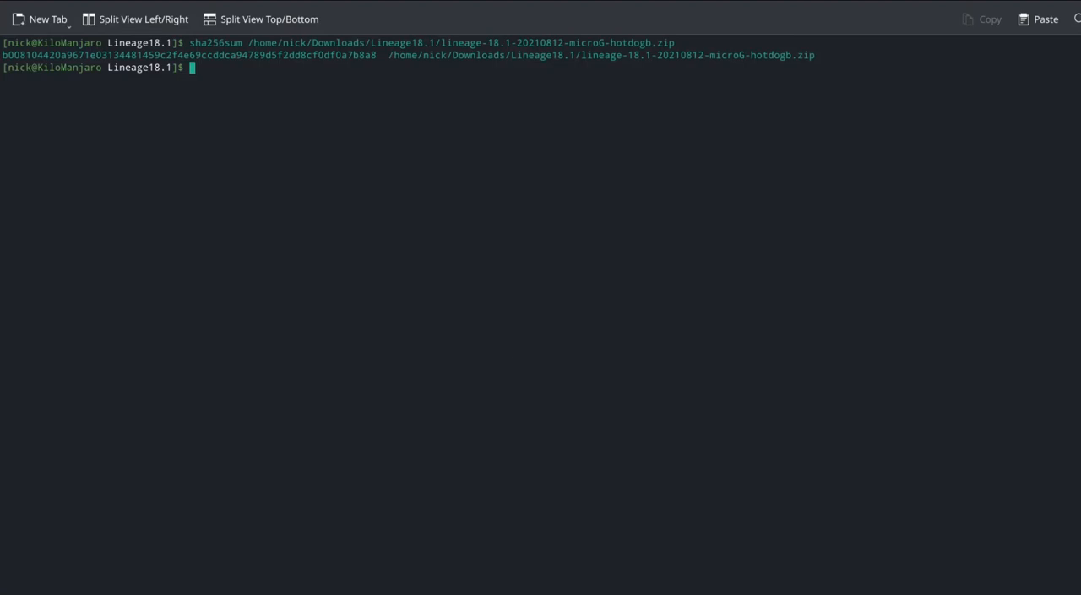
pyautogui.moveTo(402, 179)
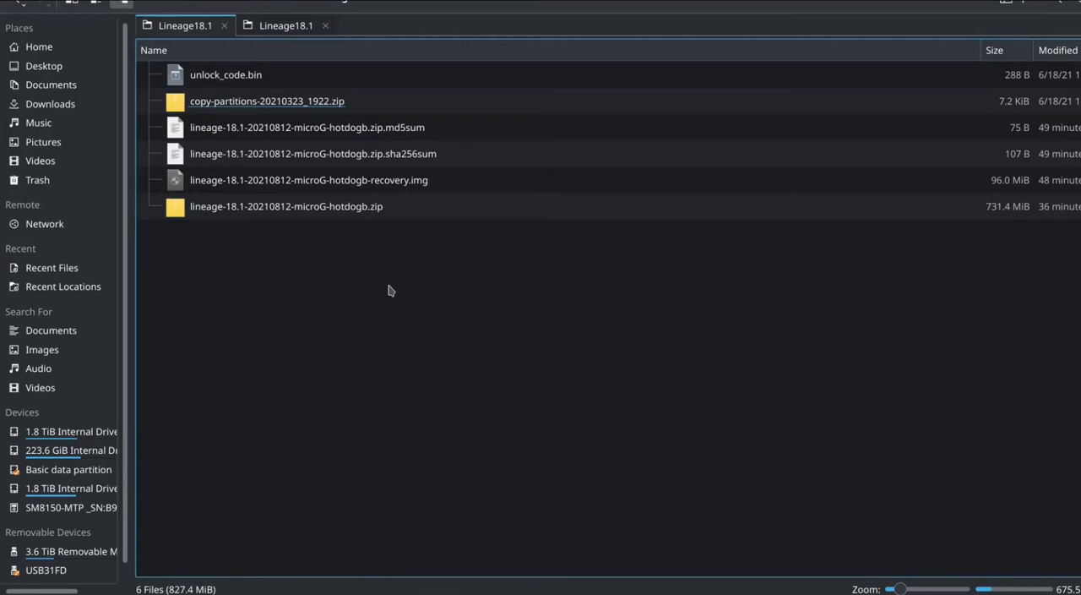
pyautogui.rightClick(392, 291)
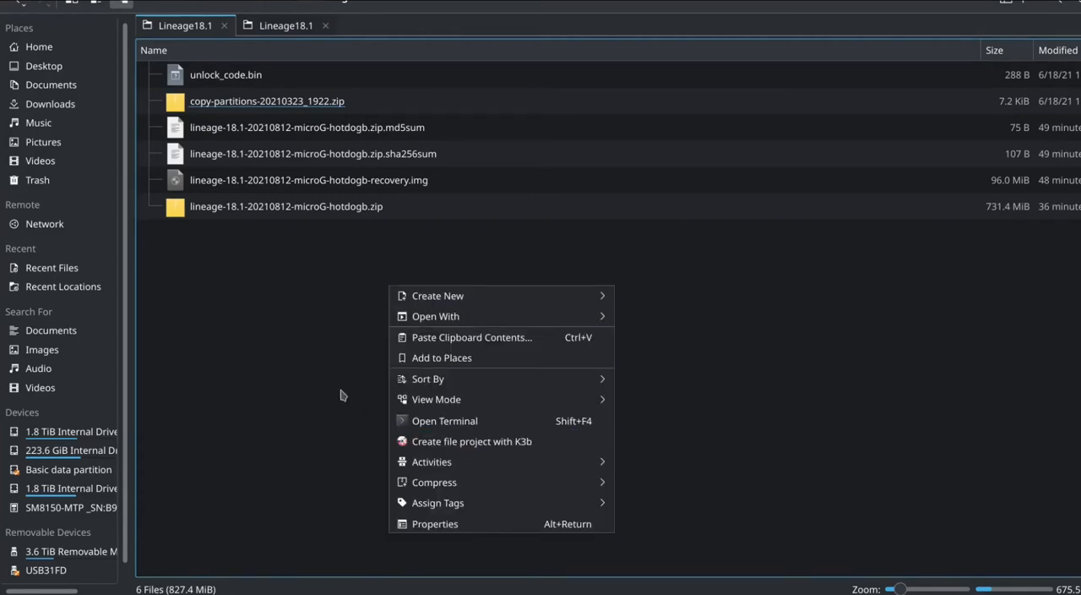
pyautogui.click(342, 396)
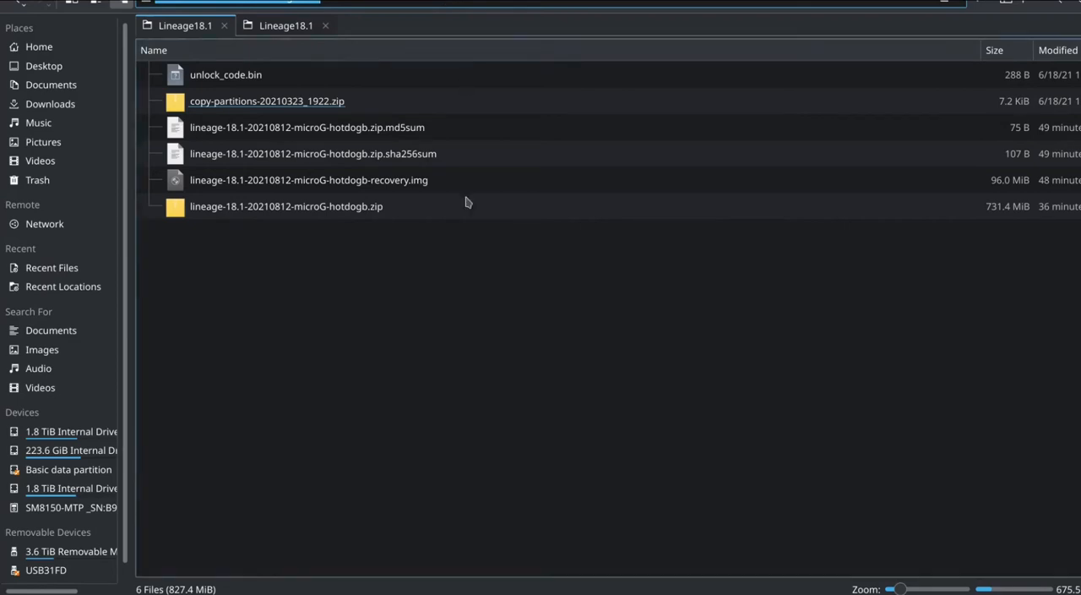
pyautogui.moveTo(517, 426)
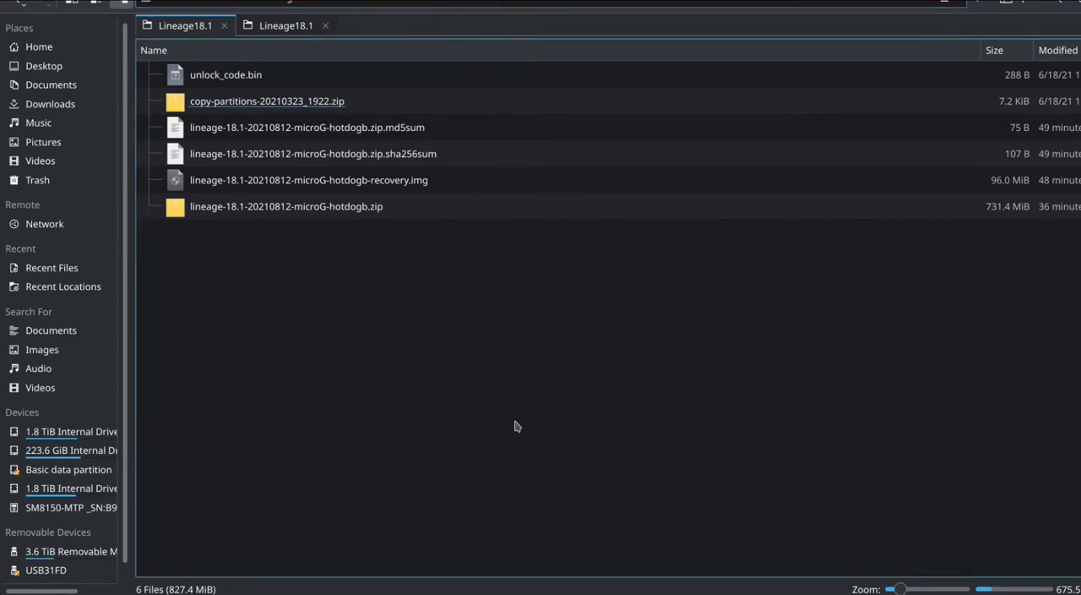
pyautogui.moveTo(507, 372)
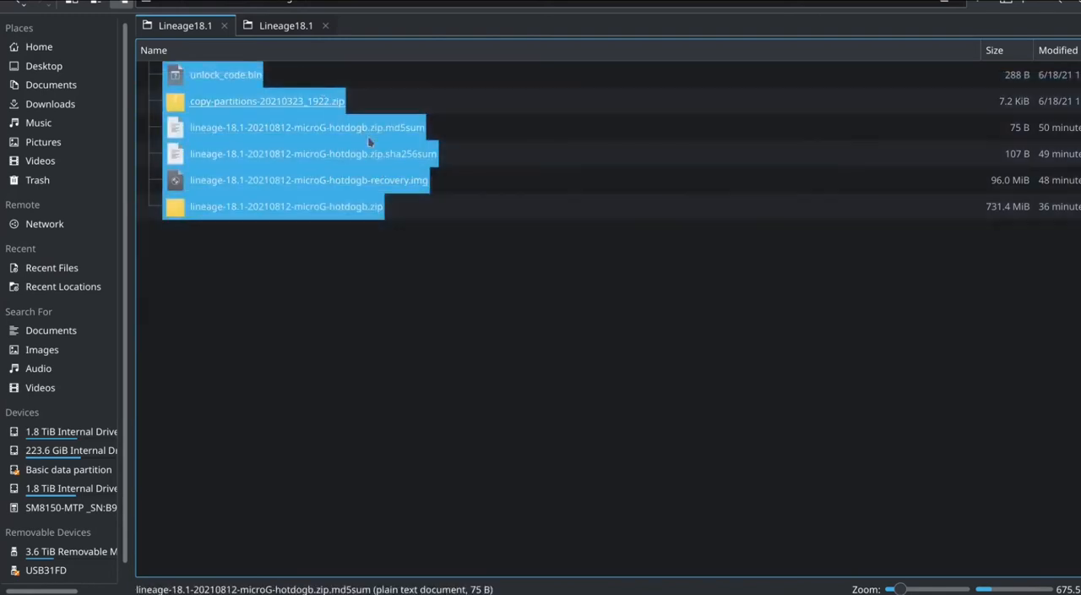
pyautogui.click(591, 338)
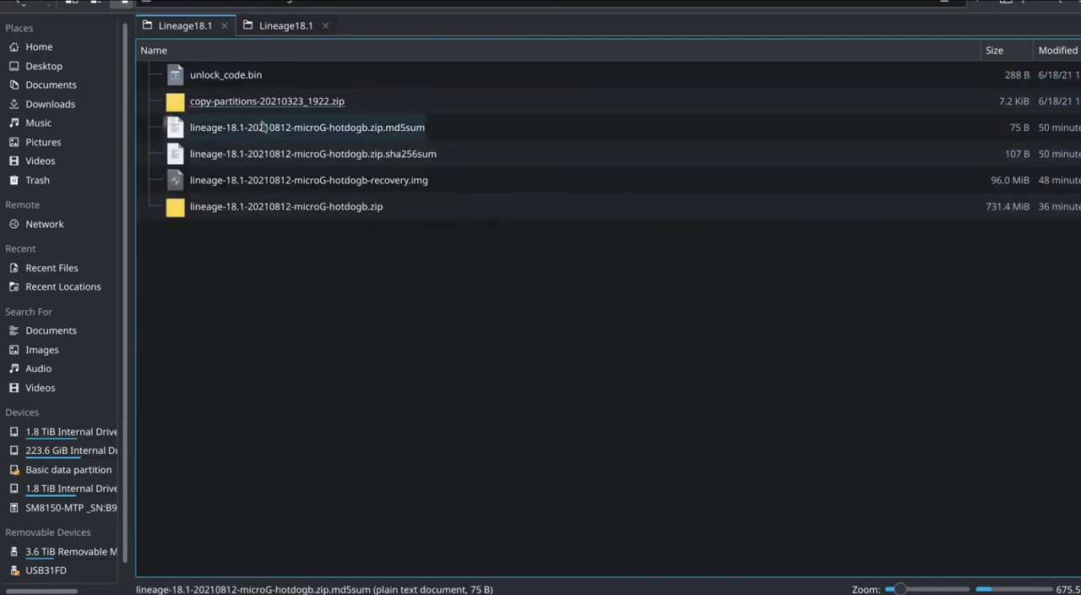
pyautogui.click(390, 267)
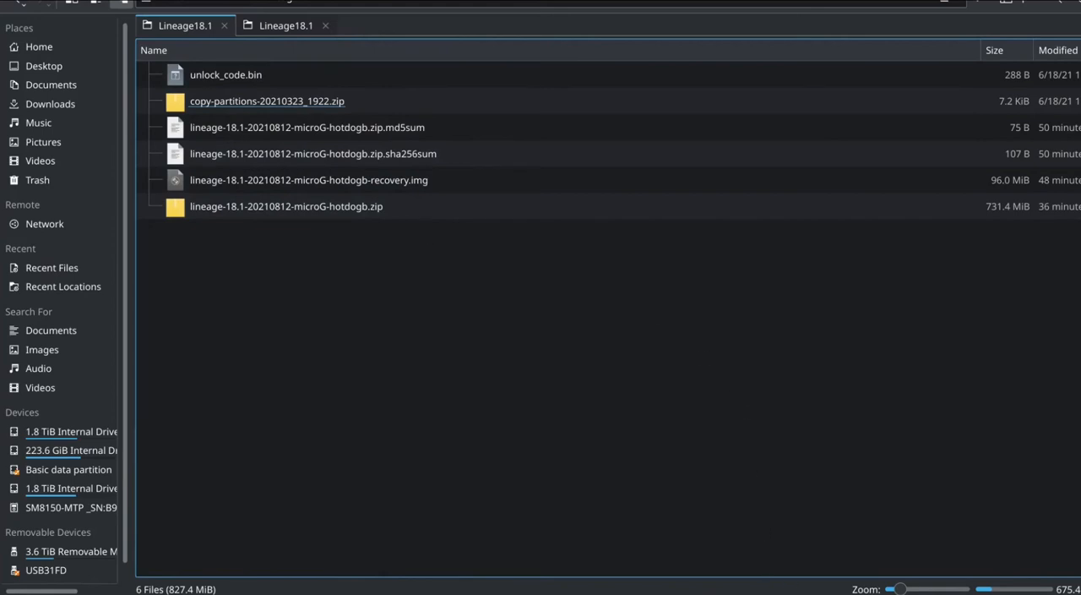
pyautogui.moveTo(601, 424)
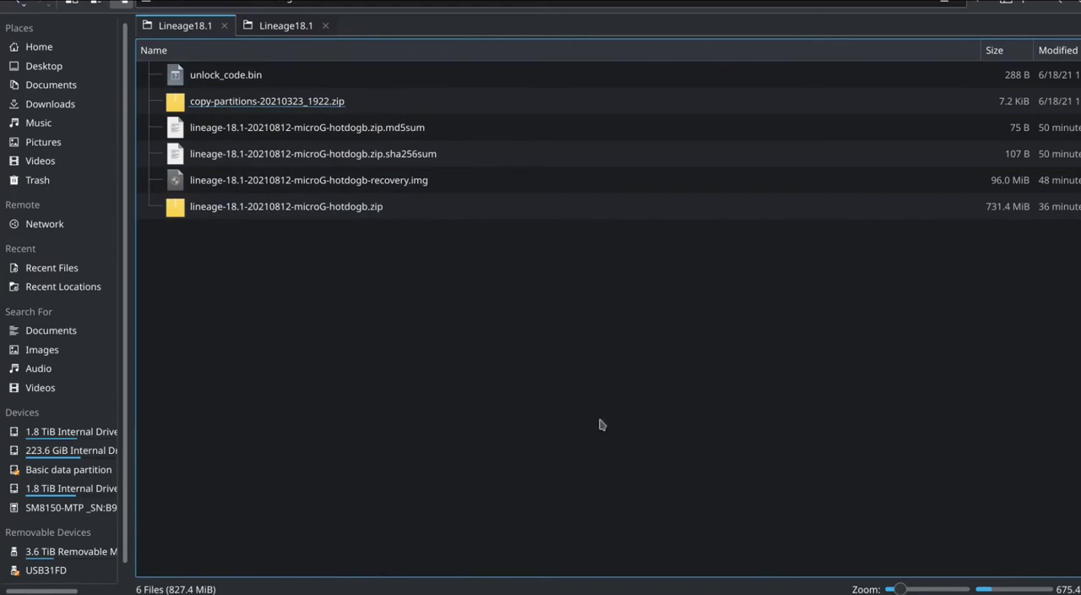
pyautogui.moveTo(591, 412)
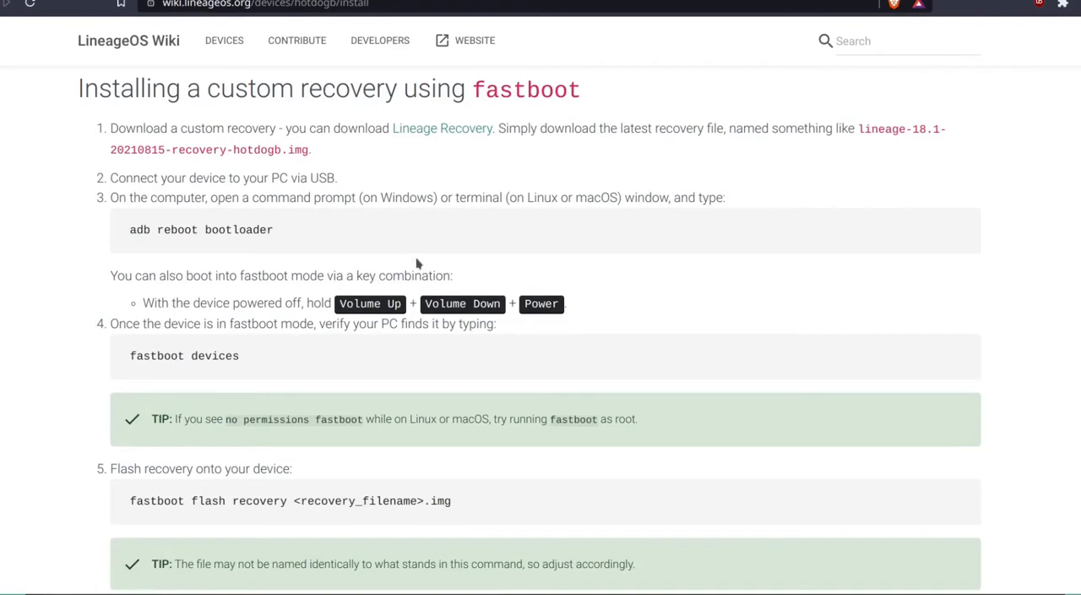
pyautogui.moveTo(510, 429)
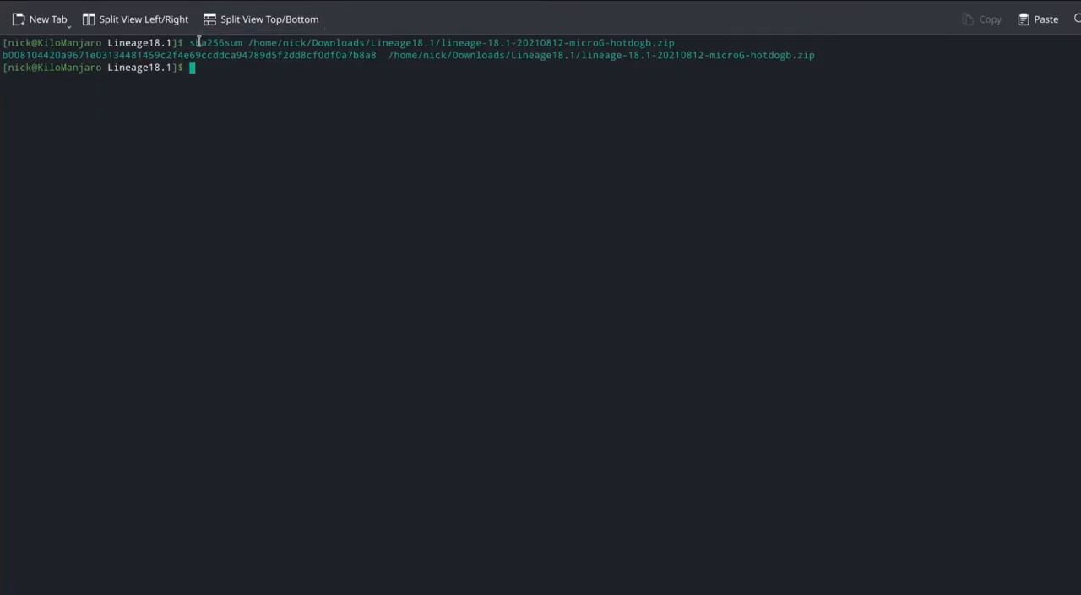
# Step: Select the computed SHA-256 hash of the lineage-18.1 microG zip to compare with the published one
pyautogui.doubleClick(216, 42)
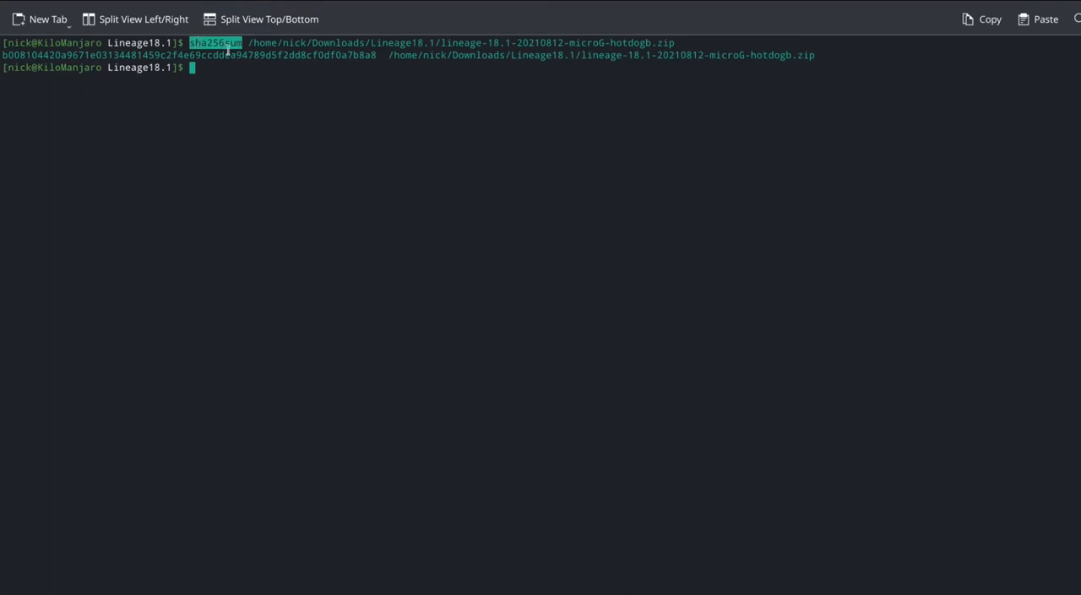
pyautogui.moveTo(605, 40)
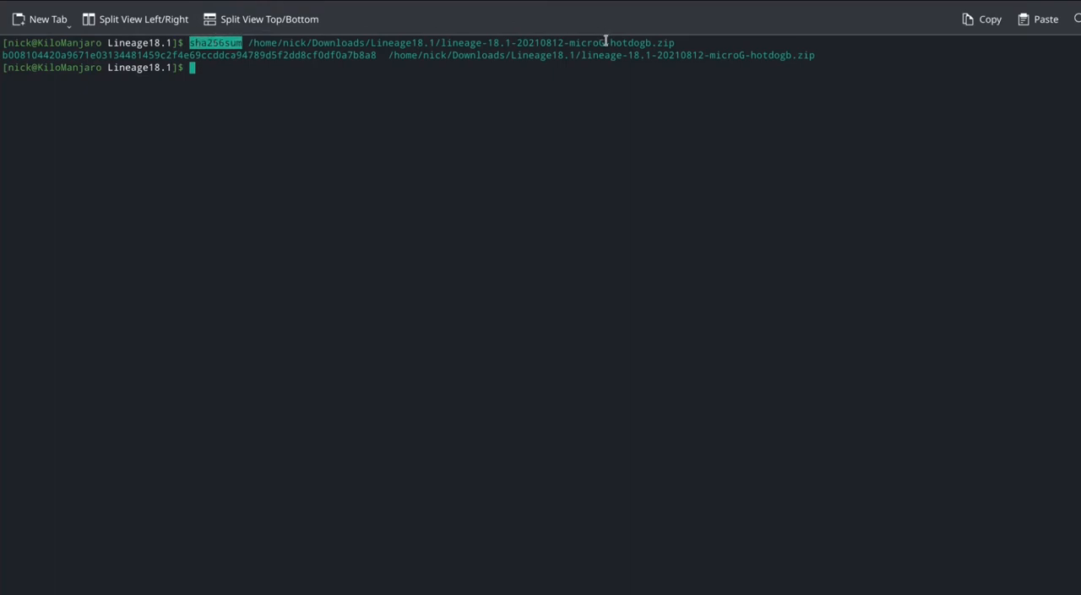
pyautogui.moveTo(243, 42); pyautogui.dragTo(674, 42)
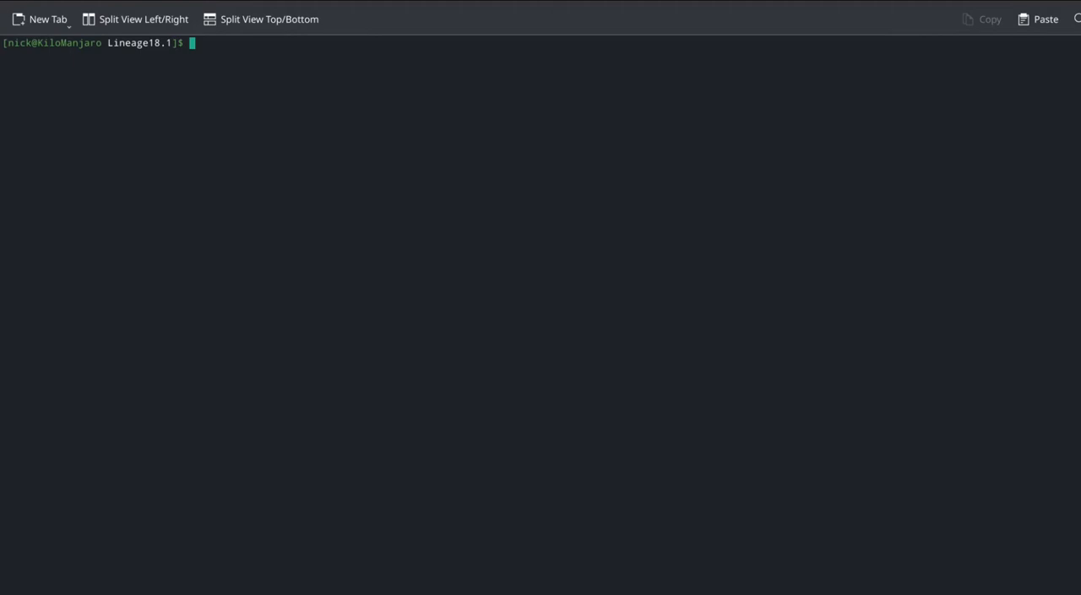
# Step: Get a root shell with sudo su and enter adb reboot bootloader
pyautogui.write('sudo s')
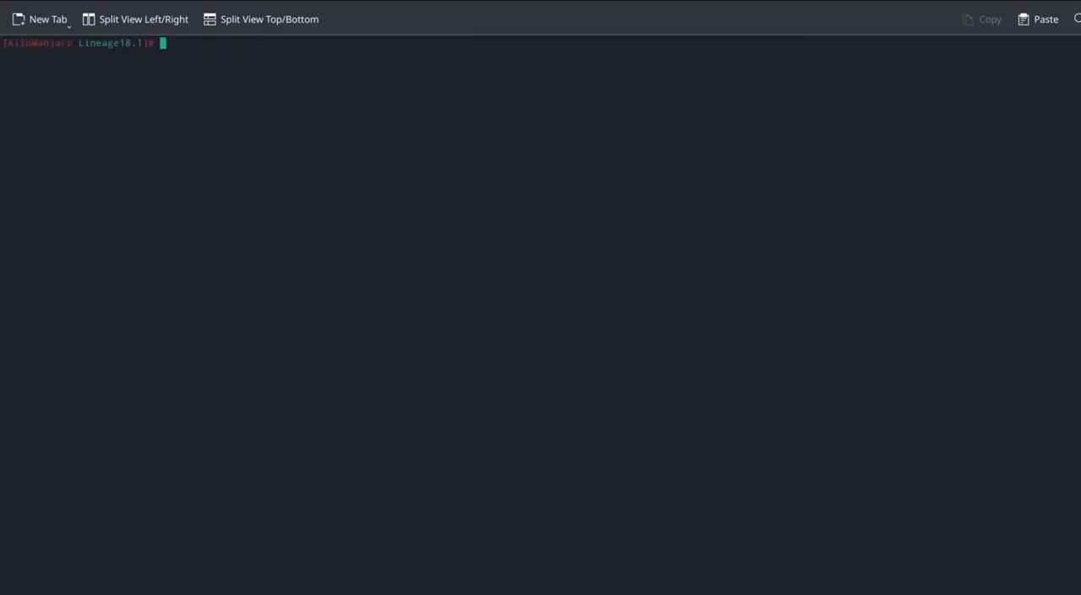
pyautogui.write('adb reb')
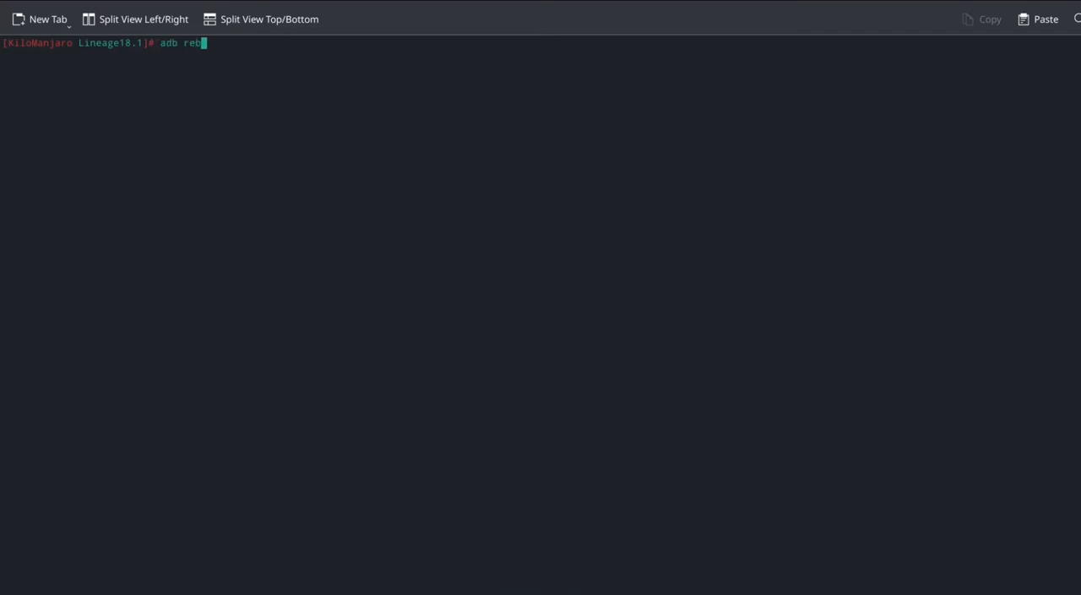
pyautogui.write('oot boo')
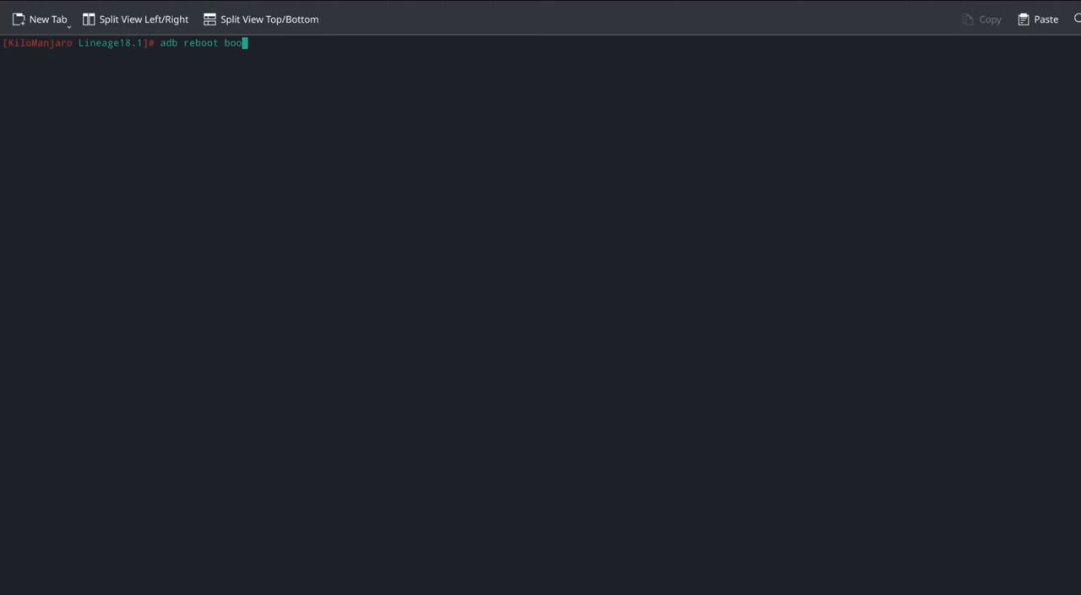
pyautogui.write('tloader')
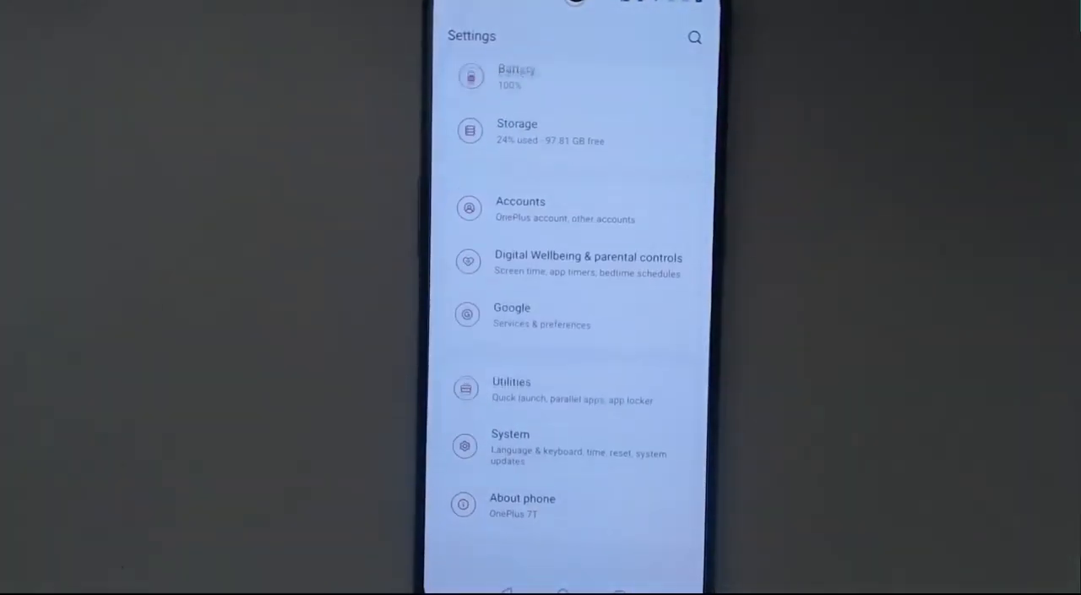
# Step: Unlock Developer Options via About phone and reach them under System settings
pyautogui.click(510, 446)
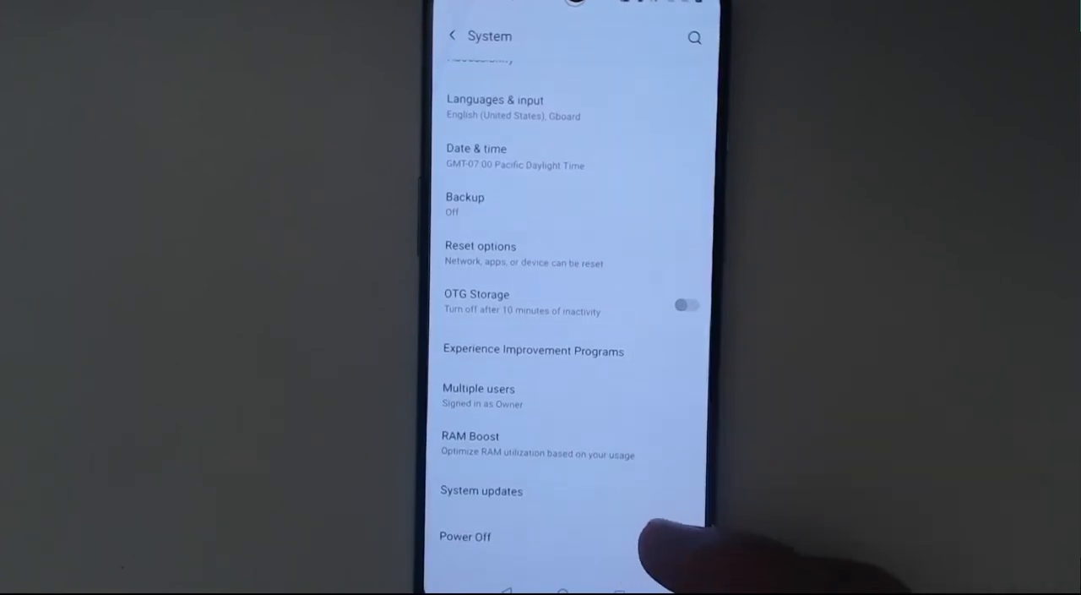
pyautogui.click(453, 35)
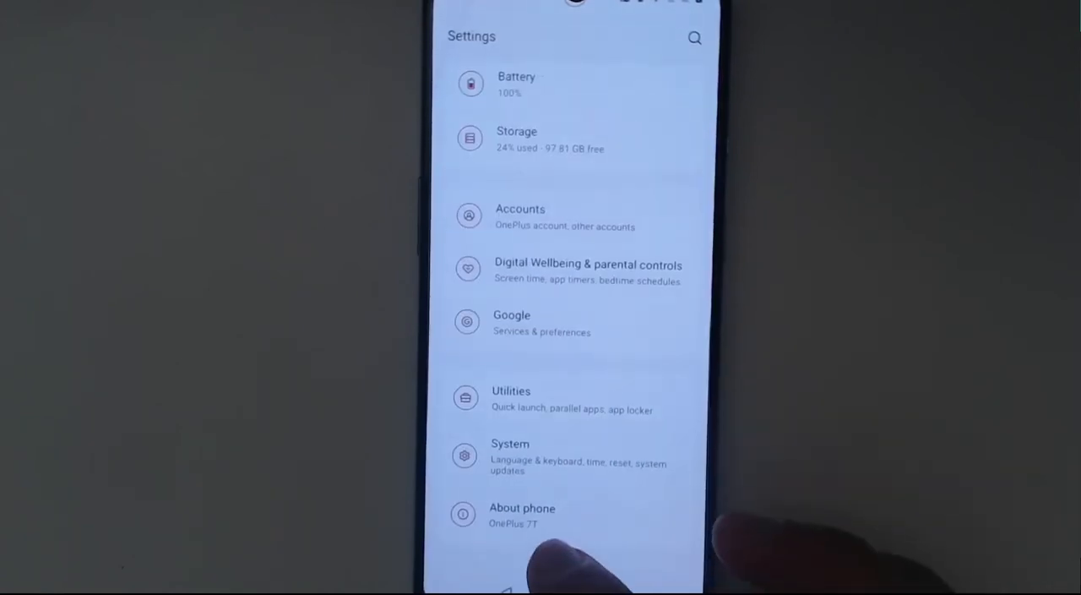
pyautogui.click(522, 514)
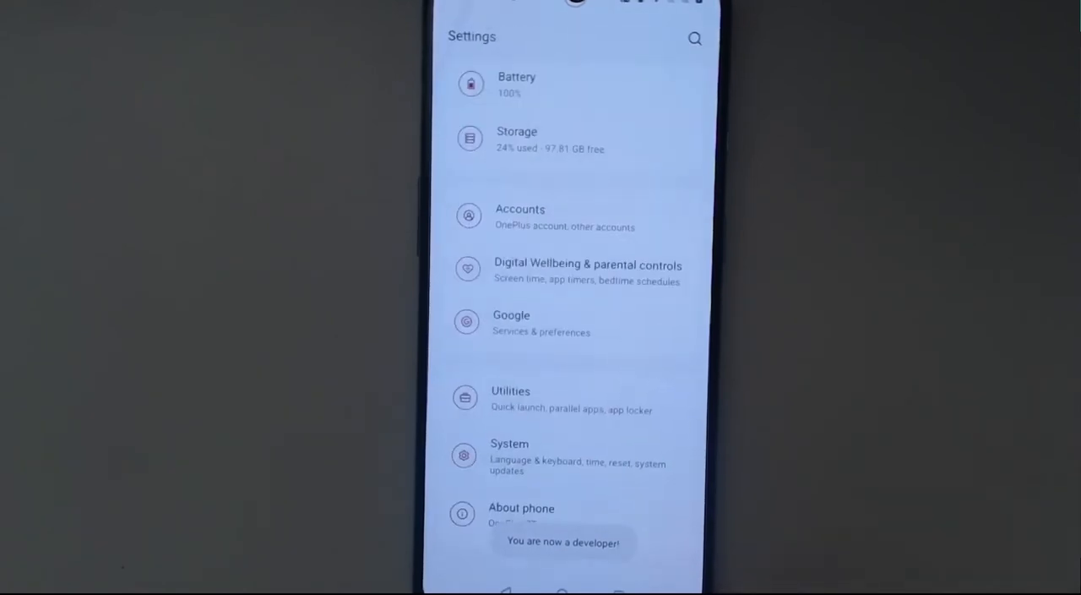
pyautogui.click(510, 456)
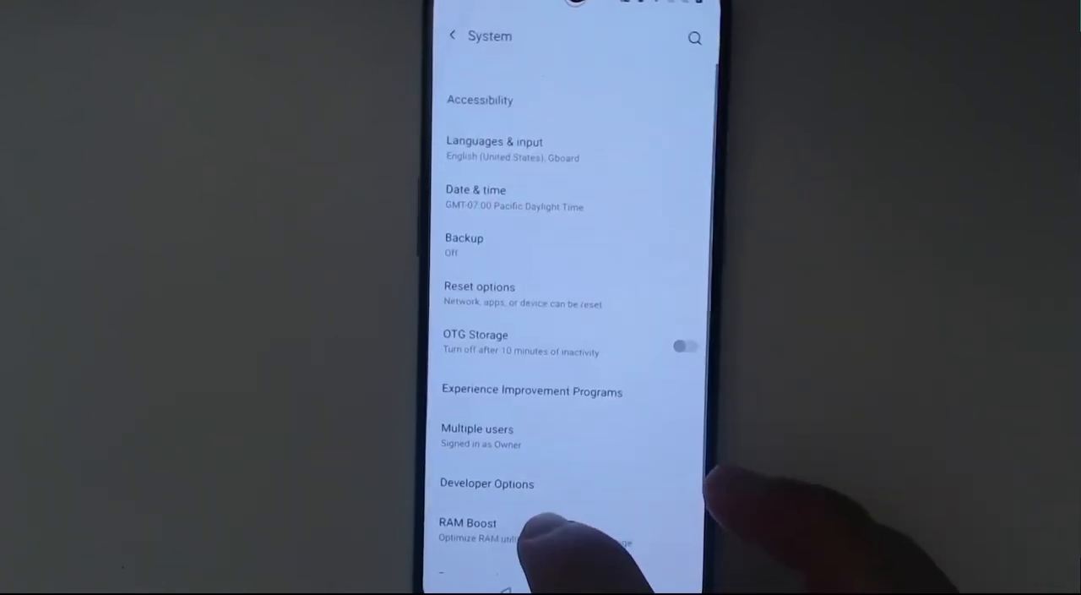
pyautogui.click(487, 484)
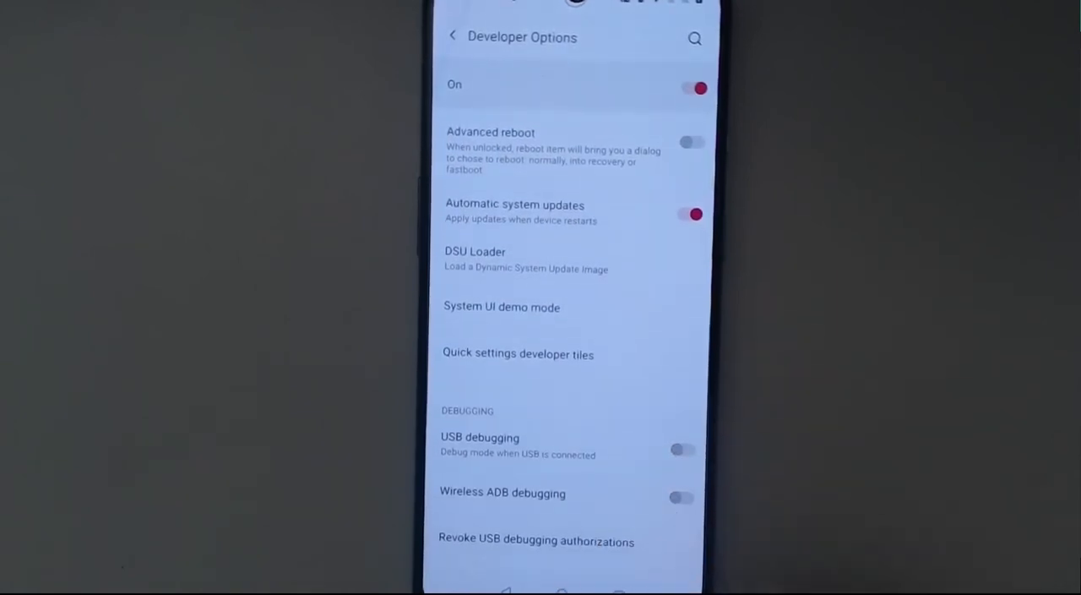
# Step: Enable USB debugging and always allow debugging from this computer
pyautogui.click(682, 449)
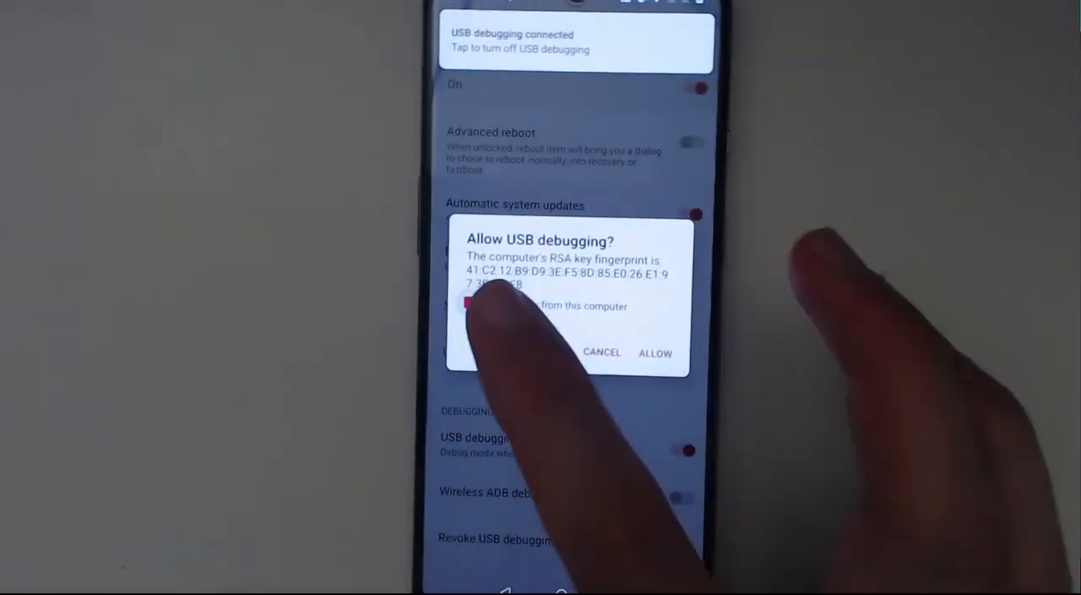
pyautogui.click(470, 304)
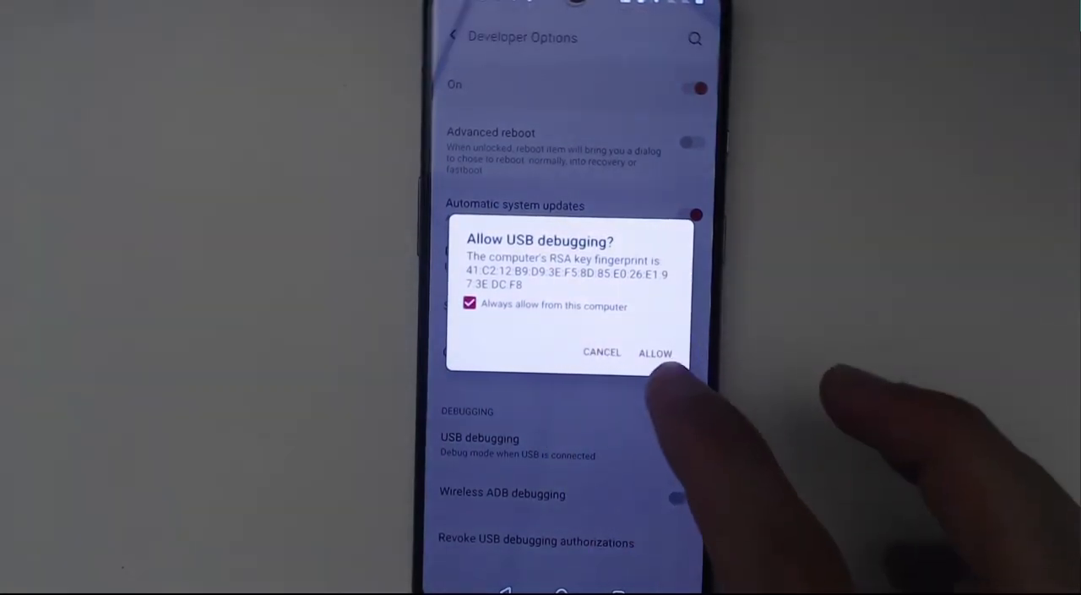
pyautogui.click(655, 351)
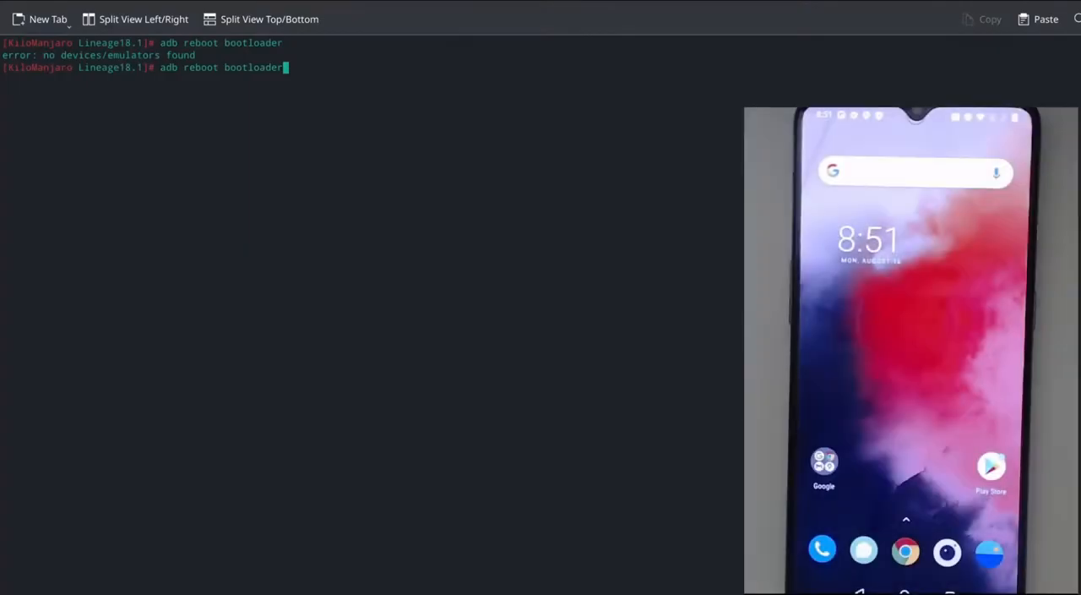
# Step: Rerun adb reboot bootloader, then confirm the phone appears in fastboot devices
pyautogui.press('Return')
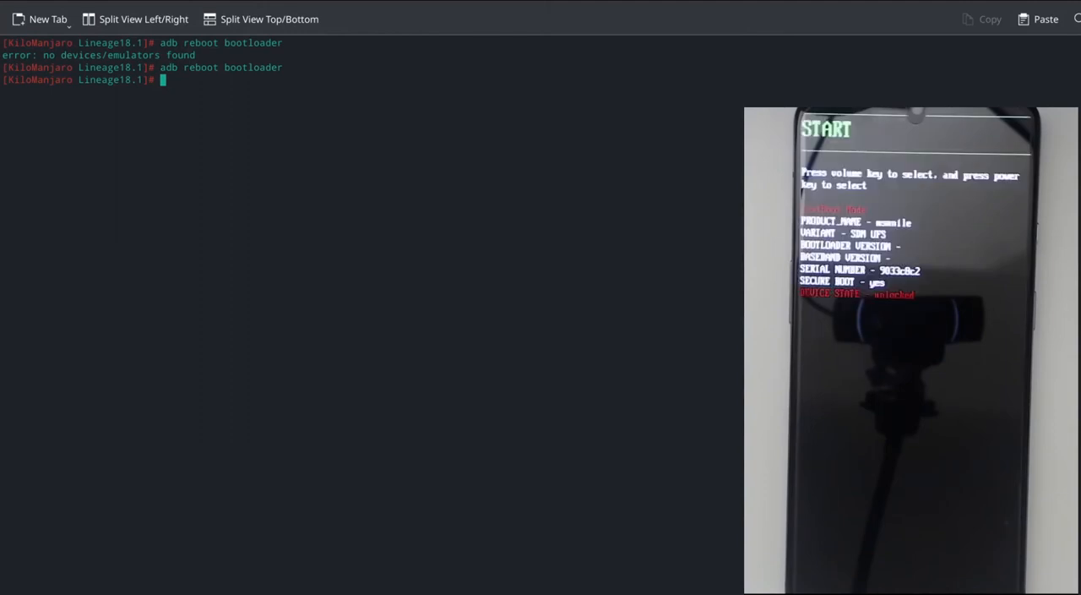
pyautogui.write('fastboot dev')
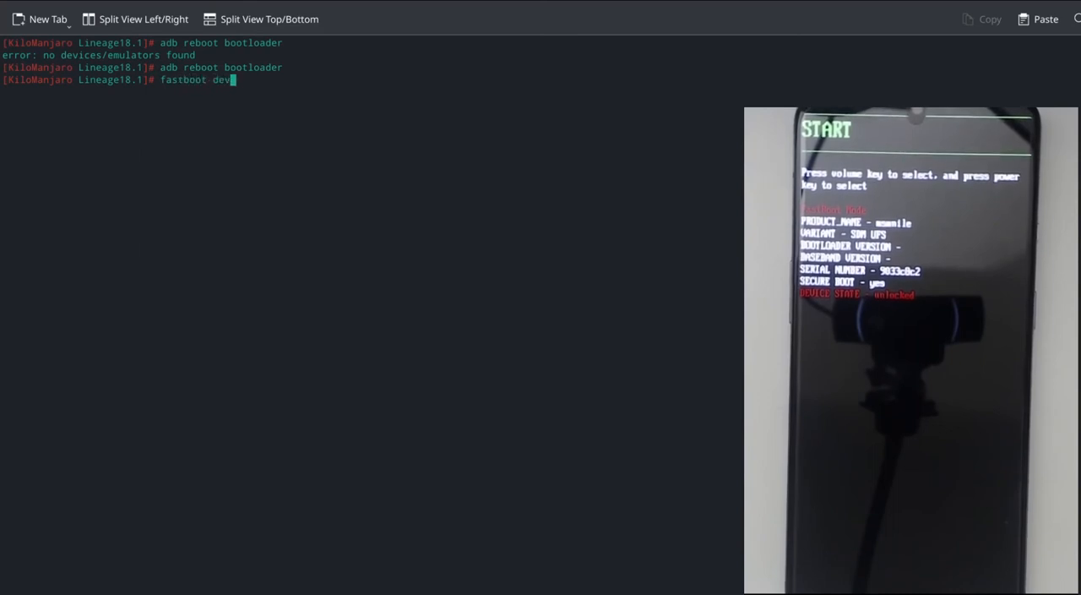
pyautogui.write('ices')
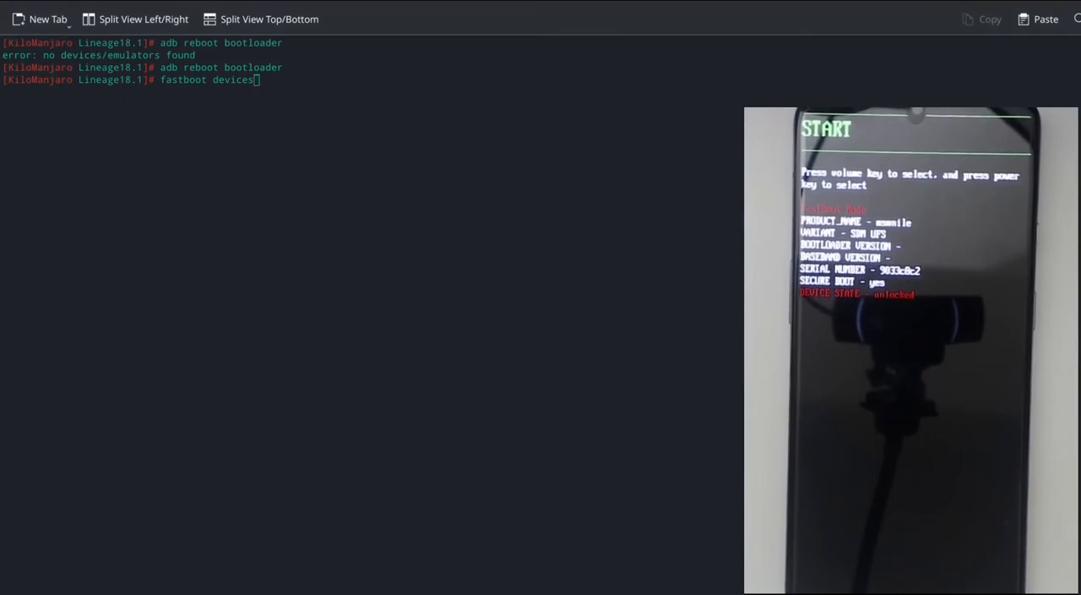
pyautogui.press('Return')
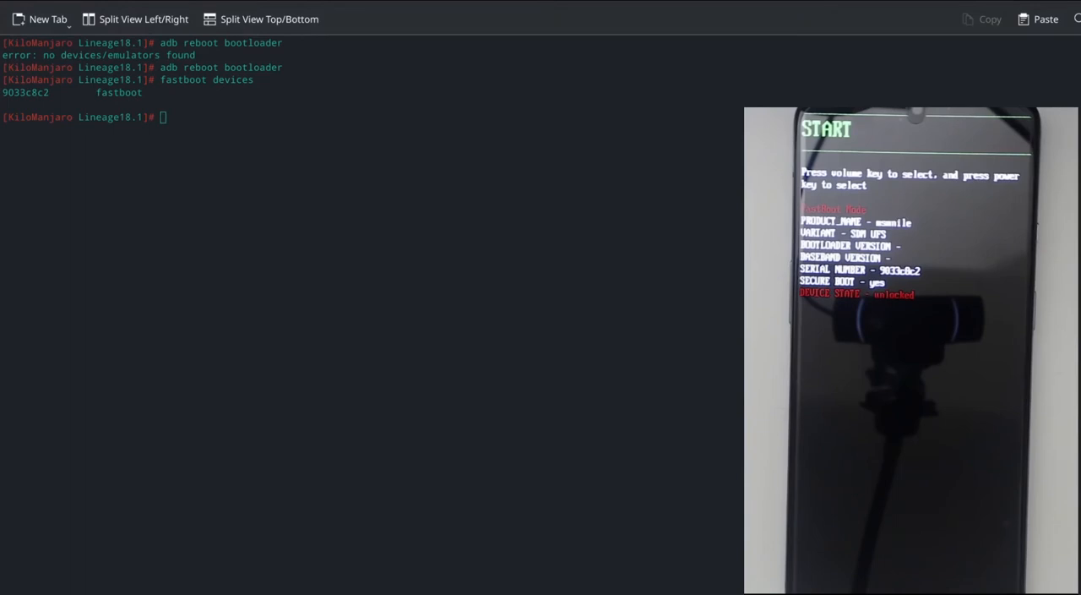
pyautogui.moveTo(479, 240)
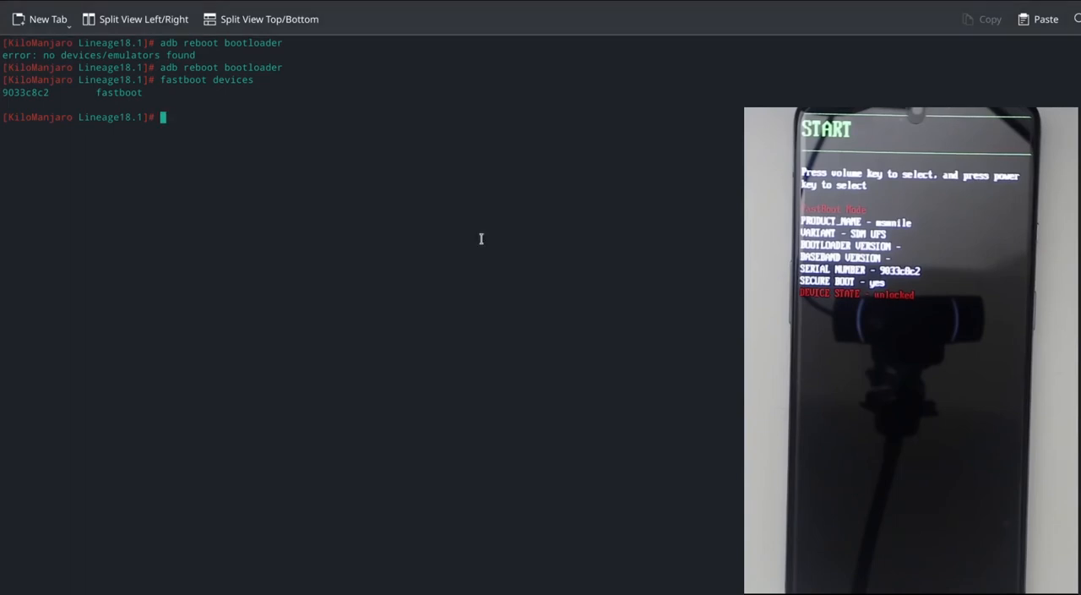
# Step: List the folder with ls and paste the recovery .img name into the fastboot flash recovery command
pyautogui.write('ls')
pyautogui.write('fastboot flash recovery')
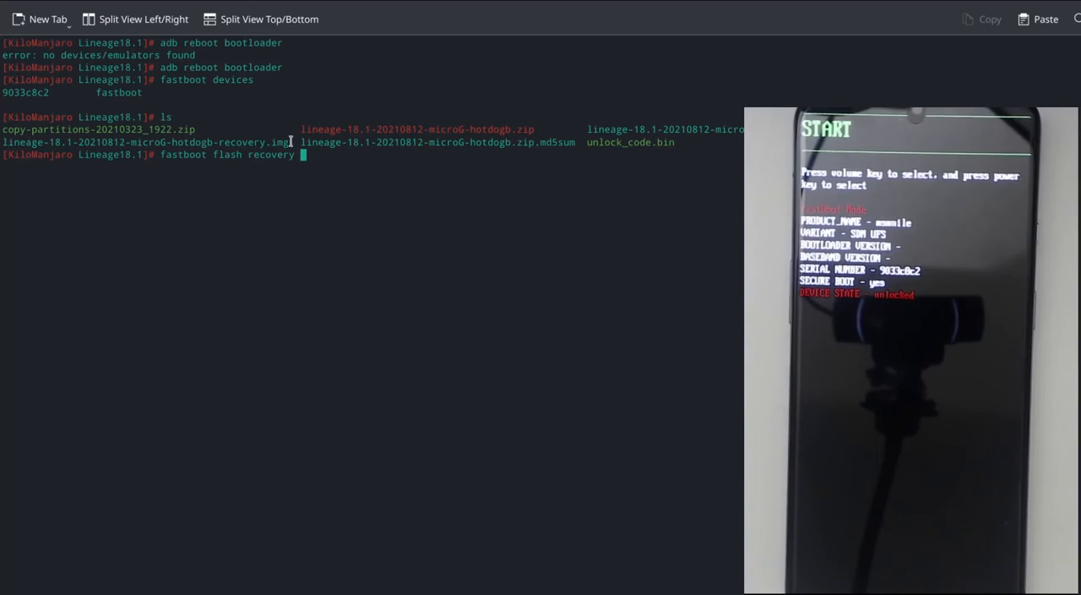
pyautogui.doubleClick(143, 142)
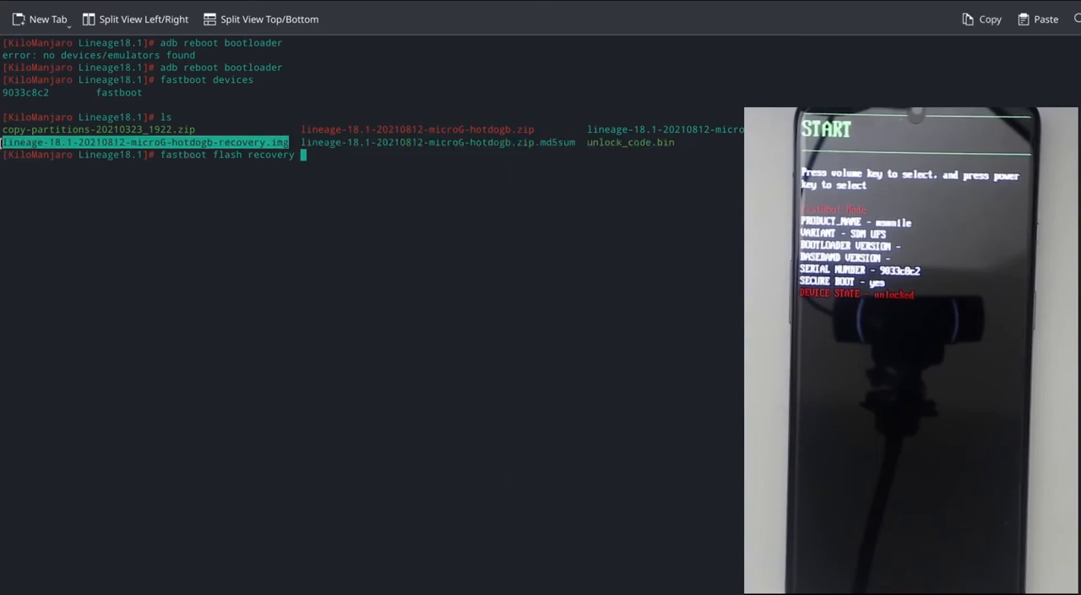
pyautogui.moveTo(530, 162)
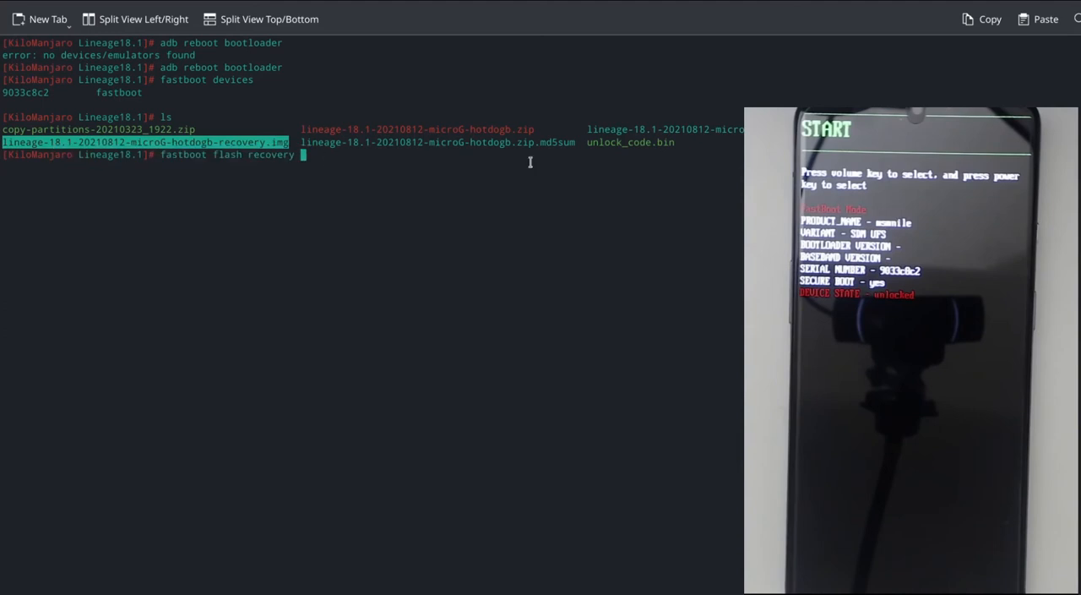
pyautogui.rightClick(530, 169)
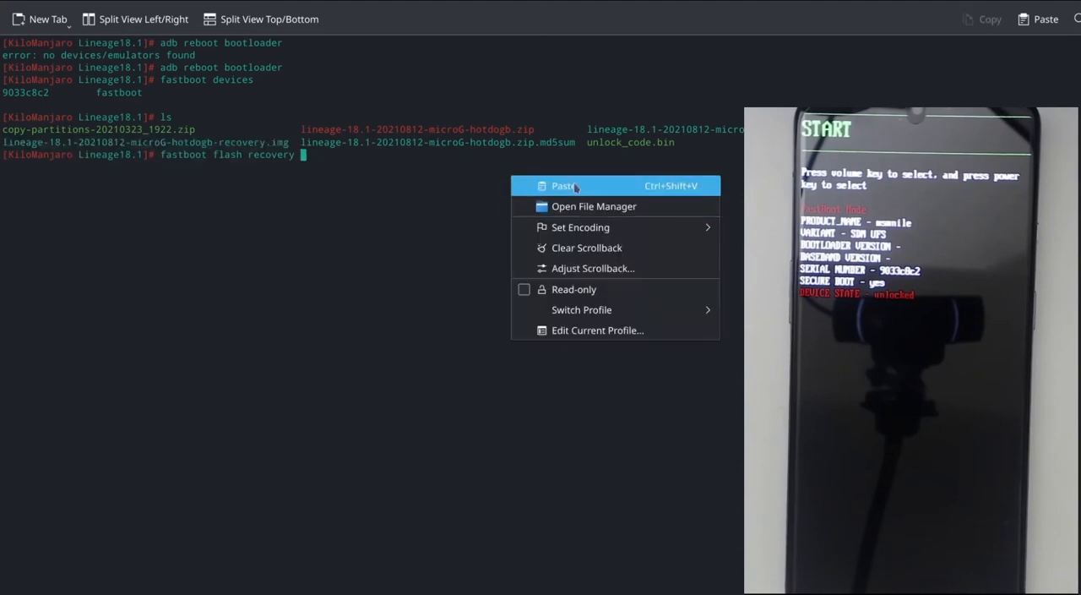
pyautogui.click(563, 186)
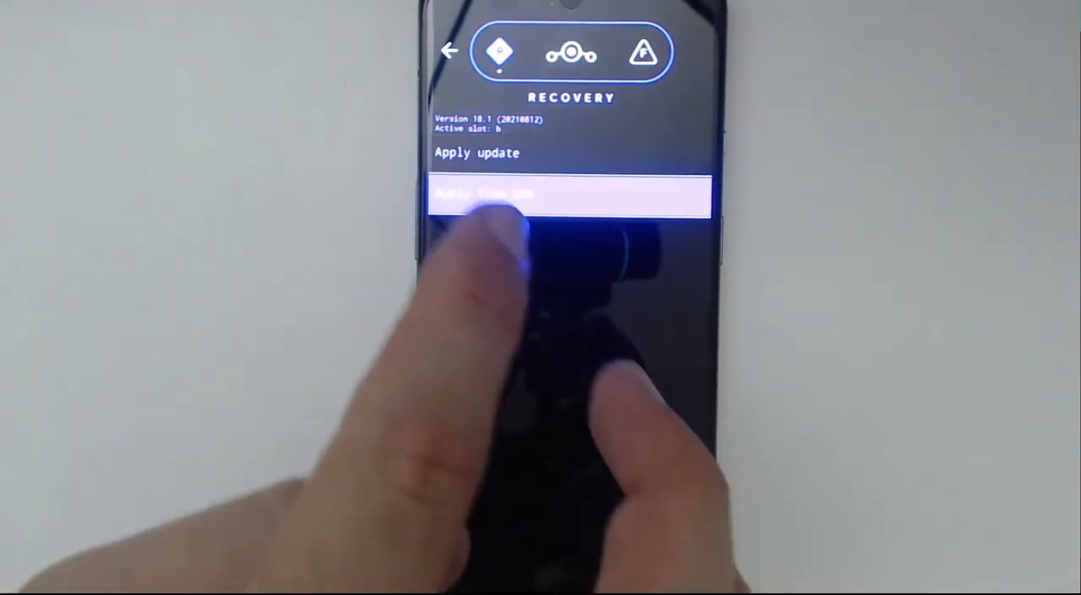
# Step: Start ADB sideload mode via Apply update > Apply from ADB
pyautogui.click(571, 194)
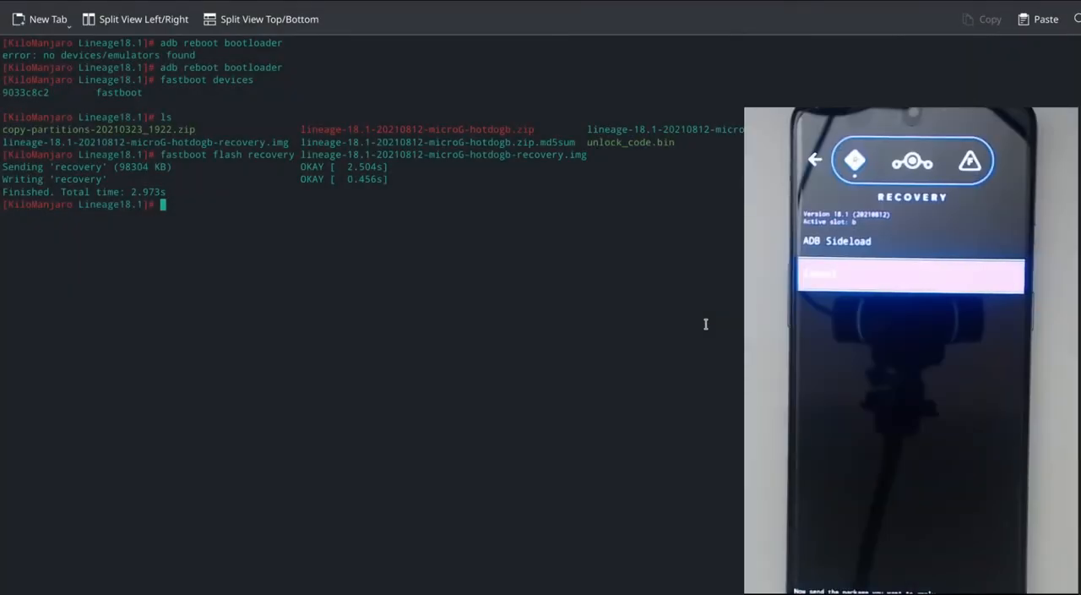
# Step: Send copy-partitions-20210323_1922.zip to the phone with adb sideload
pyautogui.write('adb s')
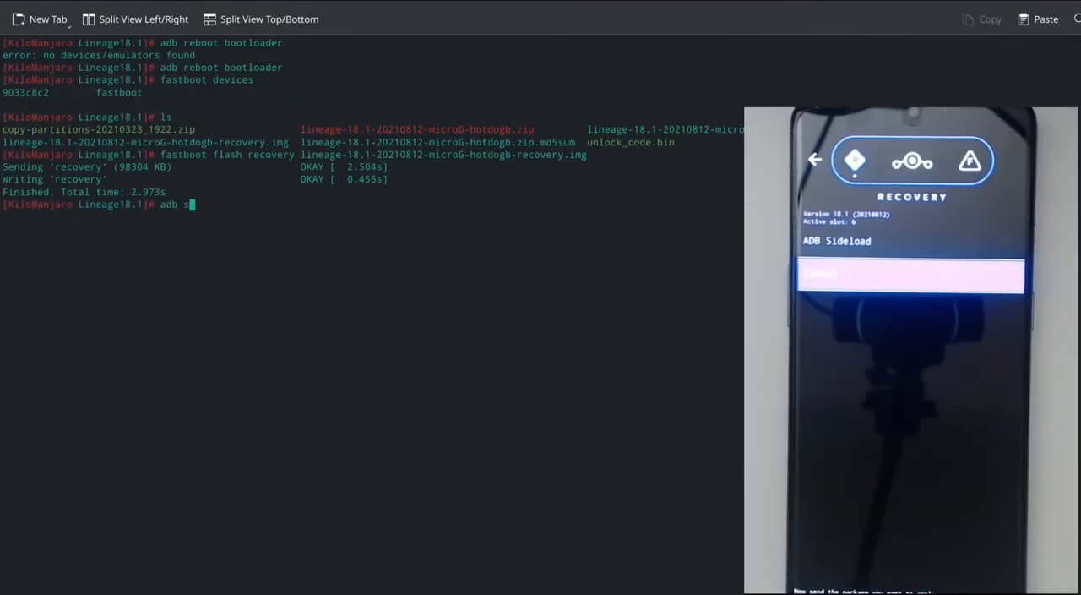
pyautogui.write('ideload')
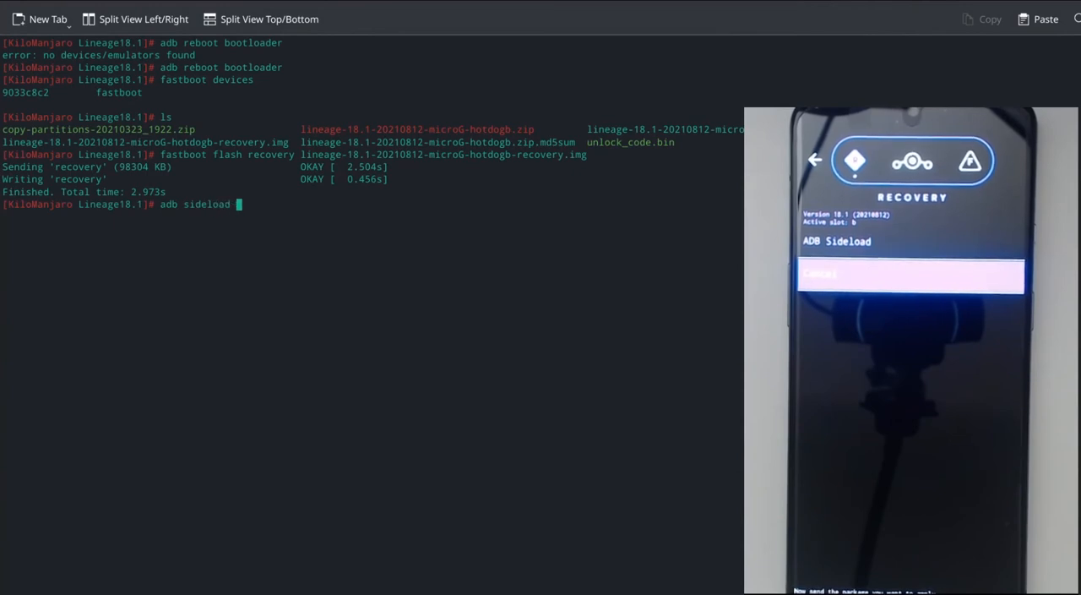
pyautogui.write('copy-partitions-20210323_1922.zip')
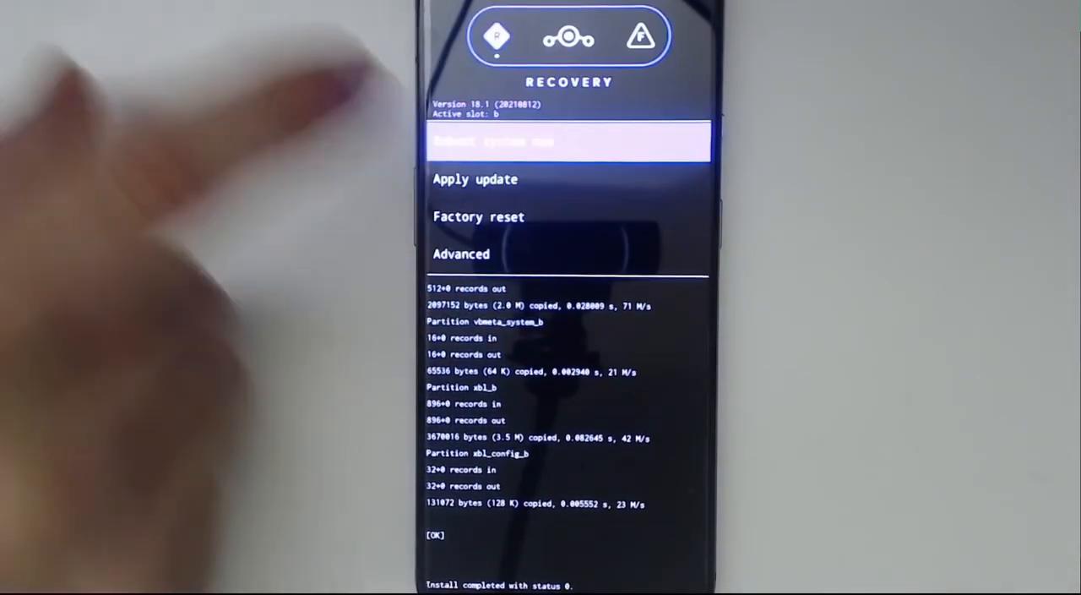
# Step: Reboot the phone back into recovery from the Advanced menu
pyautogui.click(461, 253)
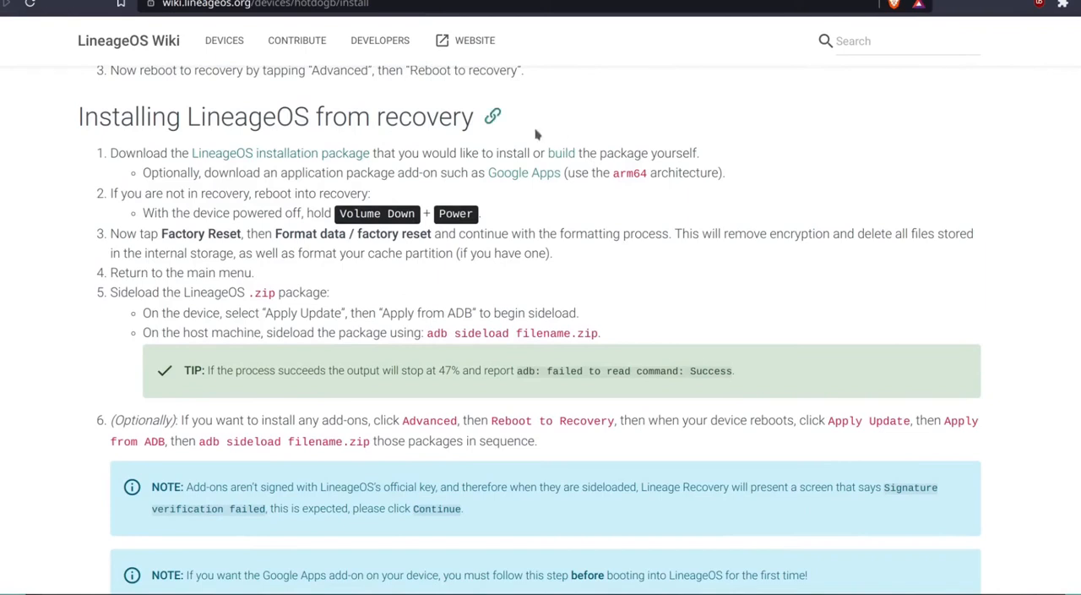
pyautogui.moveTo(142, 191)
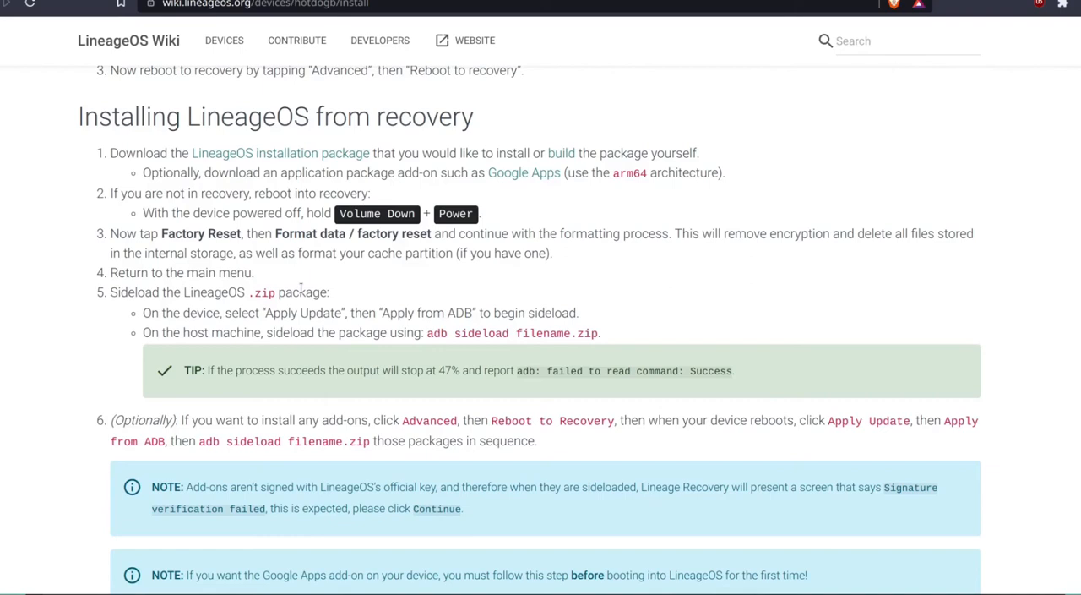
pyautogui.moveTo(294, 284)
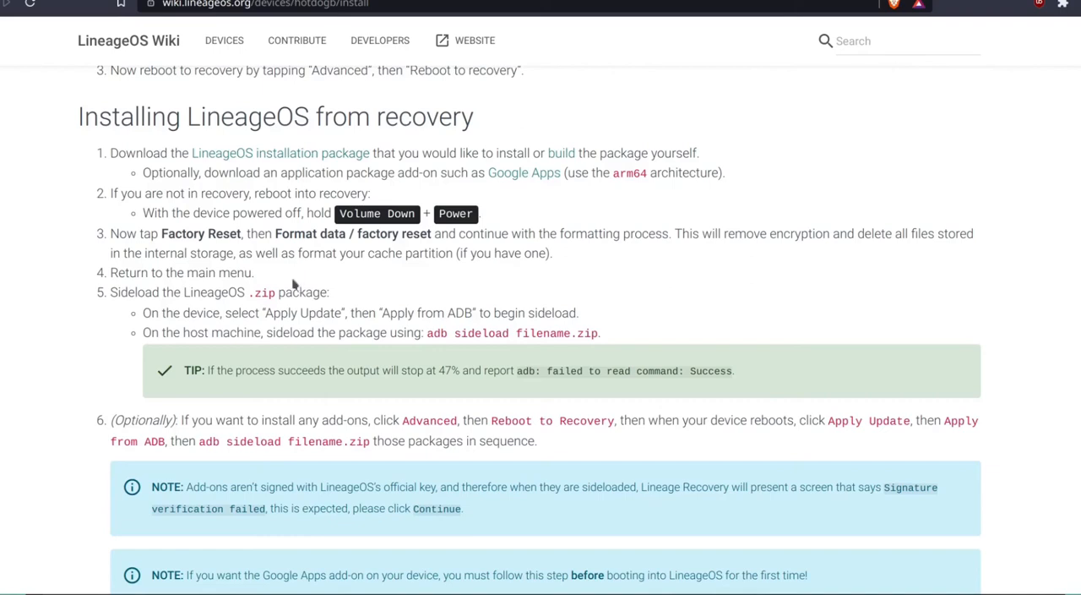
pyautogui.moveTo(385, 213)
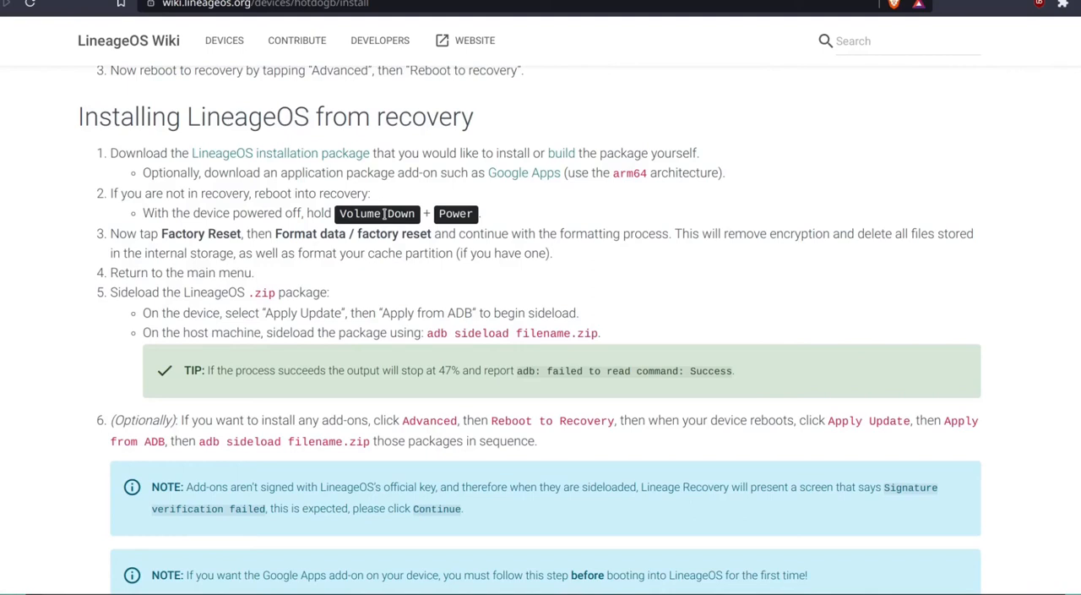
pyautogui.moveTo(378, 198)
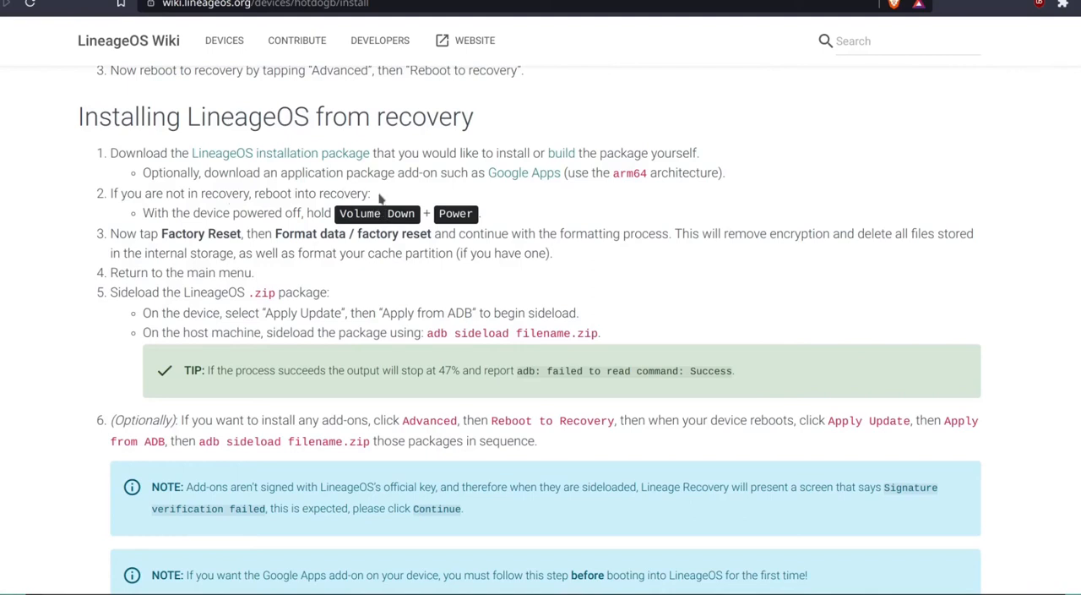
pyautogui.moveTo(142, 213); pyautogui.dragTo(476, 213)
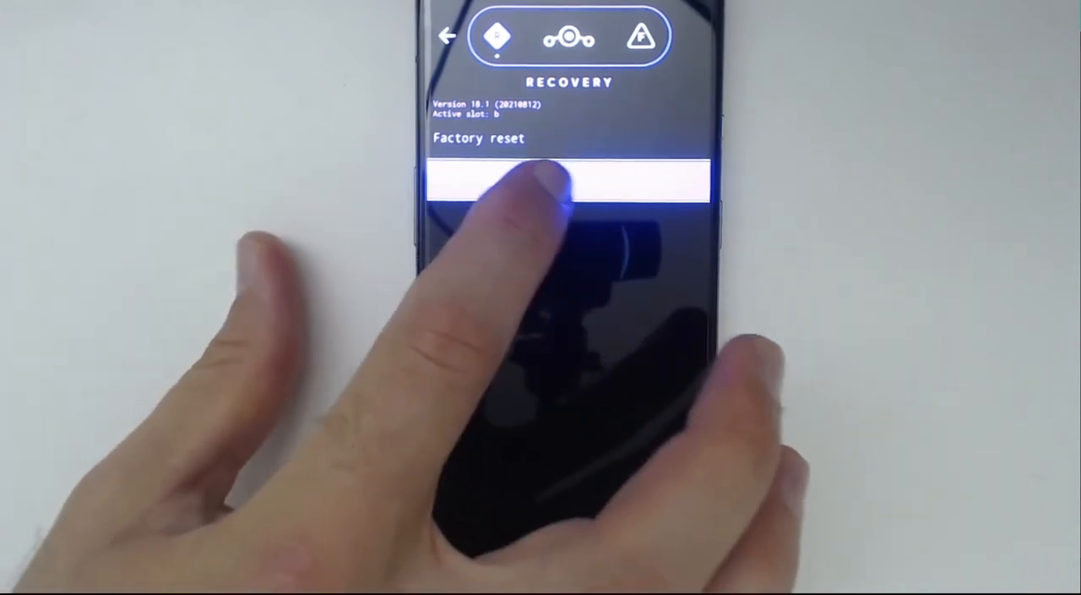
# Step: Format all user data through Factory reset > Format data / factory reset, confirming the wipe
pyautogui.click(568, 179)
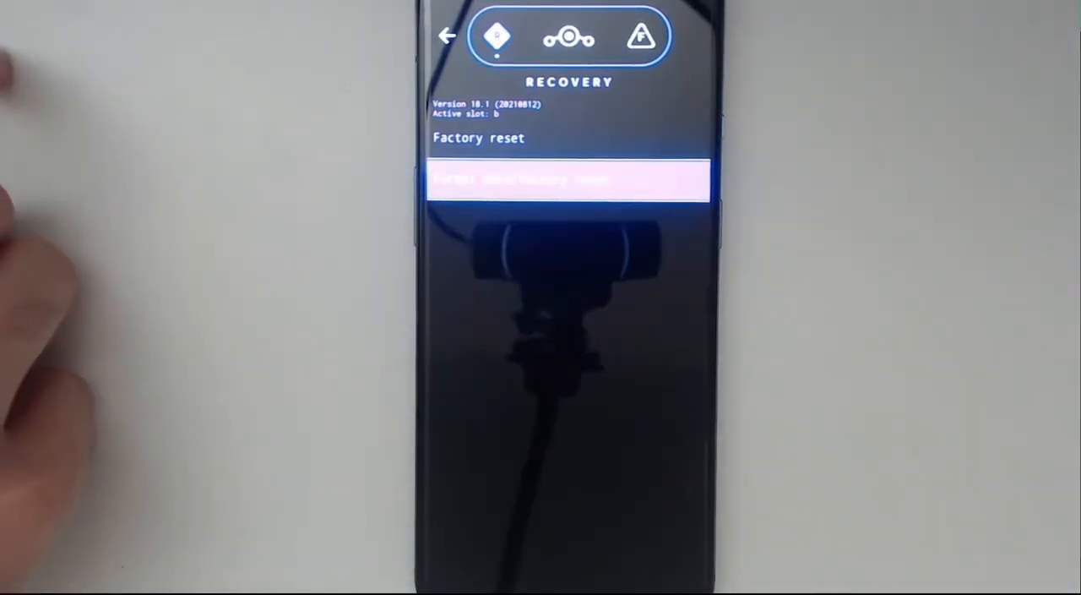
pyautogui.click(569, 179)
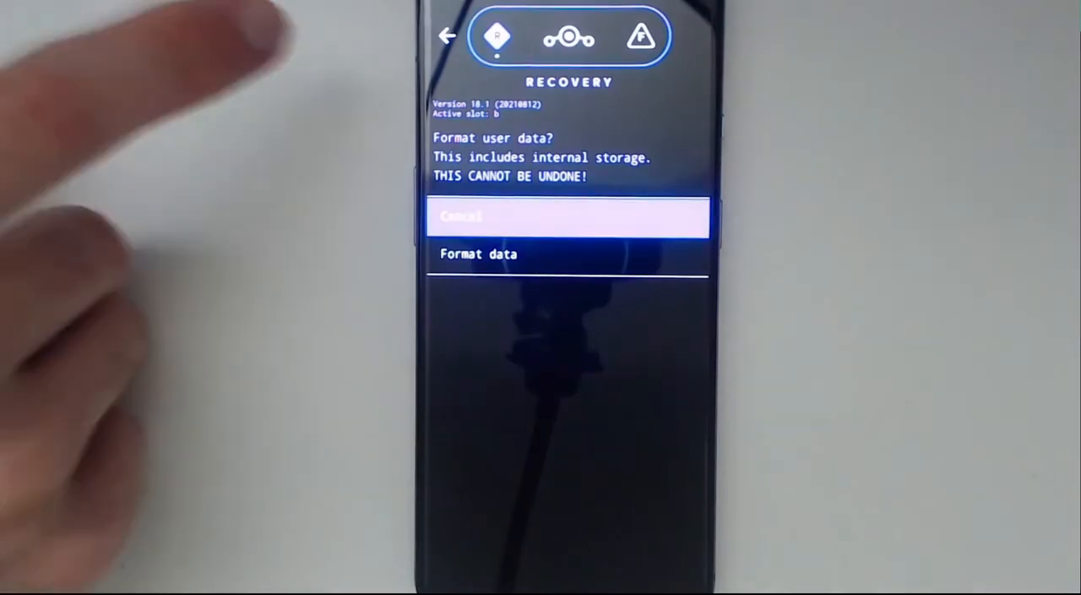
pyautogui.click(479, 254)
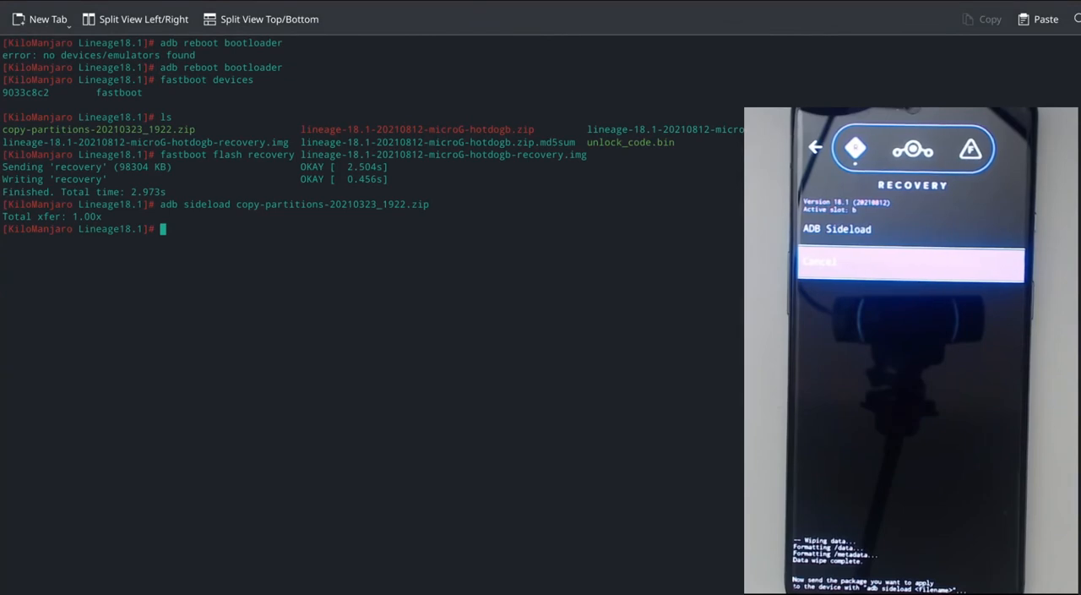
# Step: Run adb sideload lineage-18.1-20210812-microG-hotdogb.zip, copying the zip name from the ls output
pyautogui.write('adb sideload')
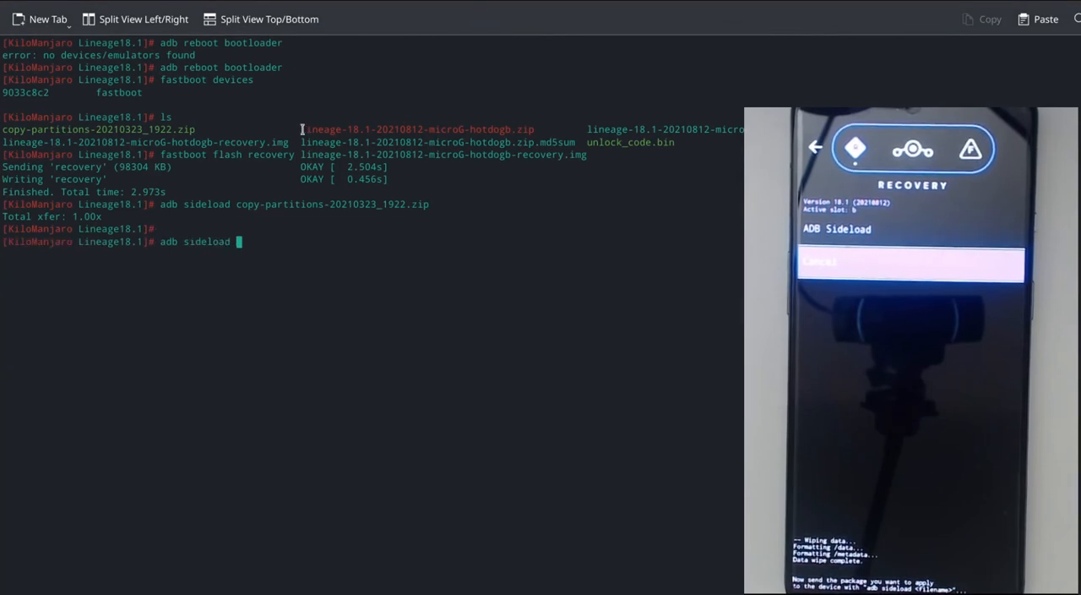
pyautogui.moveTo(300, 129); pyautogui.dragTo(532, 129)
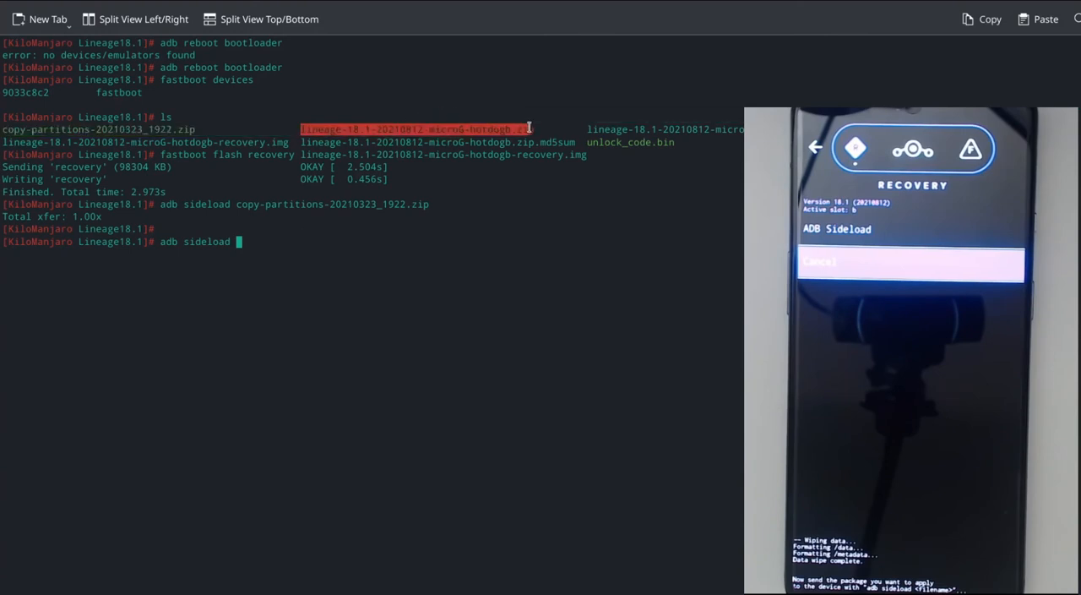
pyautogui.rightClick(531, 132)
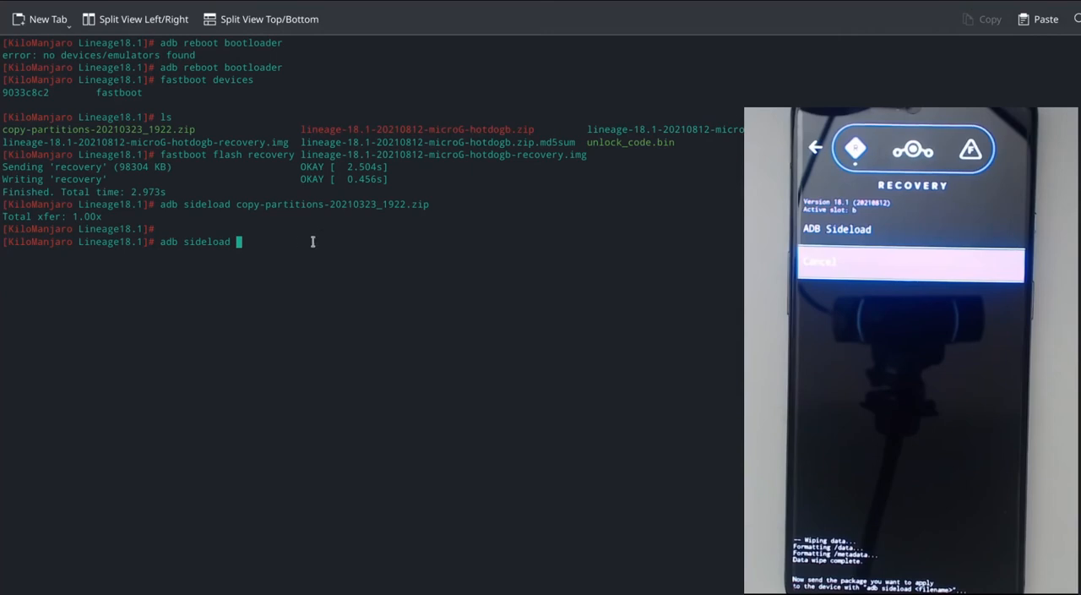
pyautogui.write('lineage-18.1-20210812-microG-hotdogb.zip')
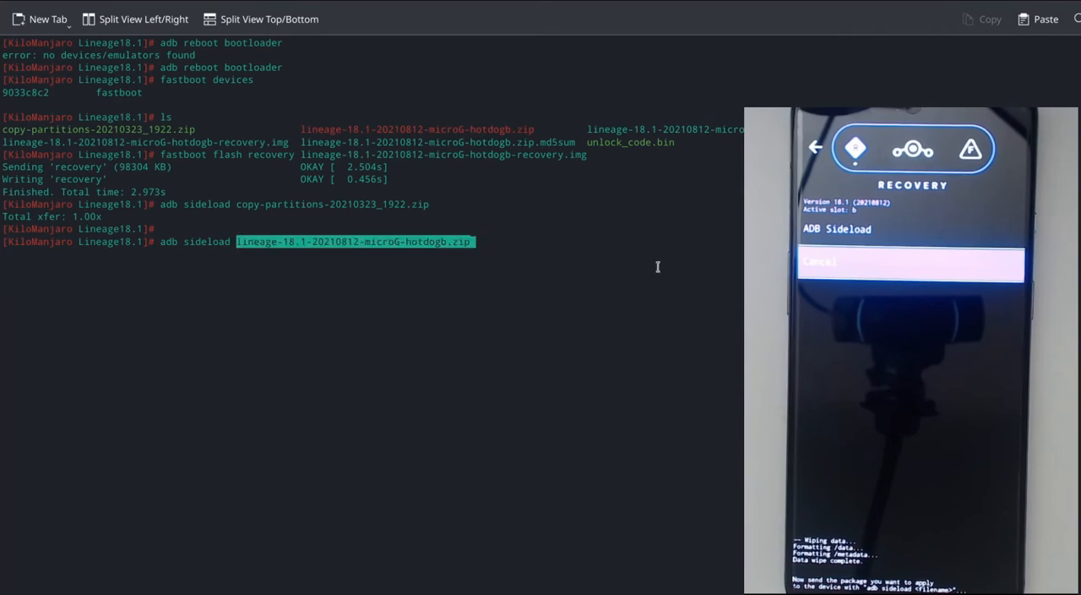
pyautogui.press('Return')
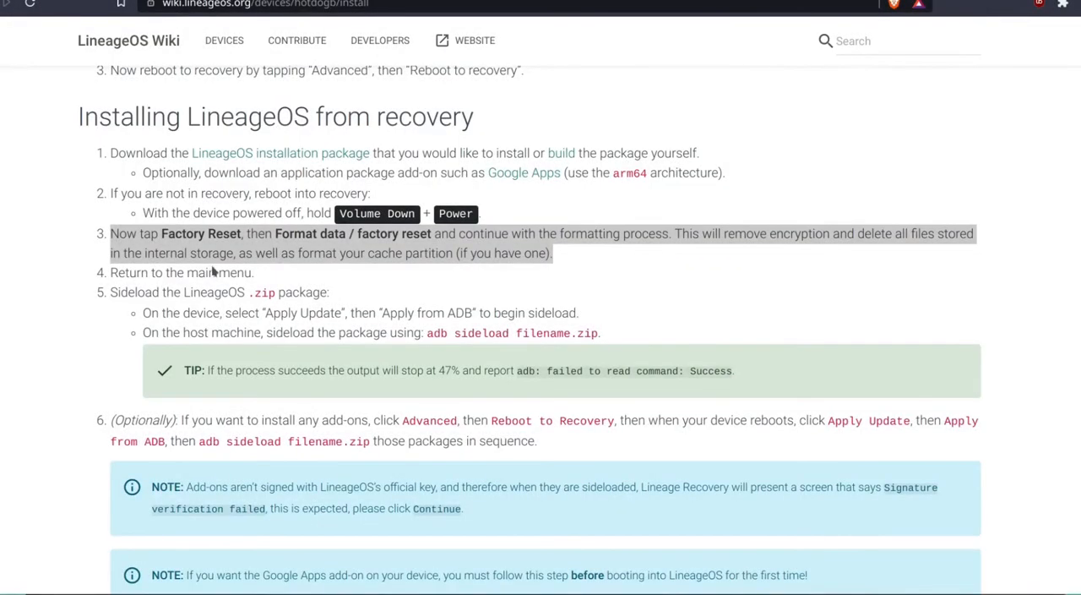
pyautogui.moveTo(271, 407)
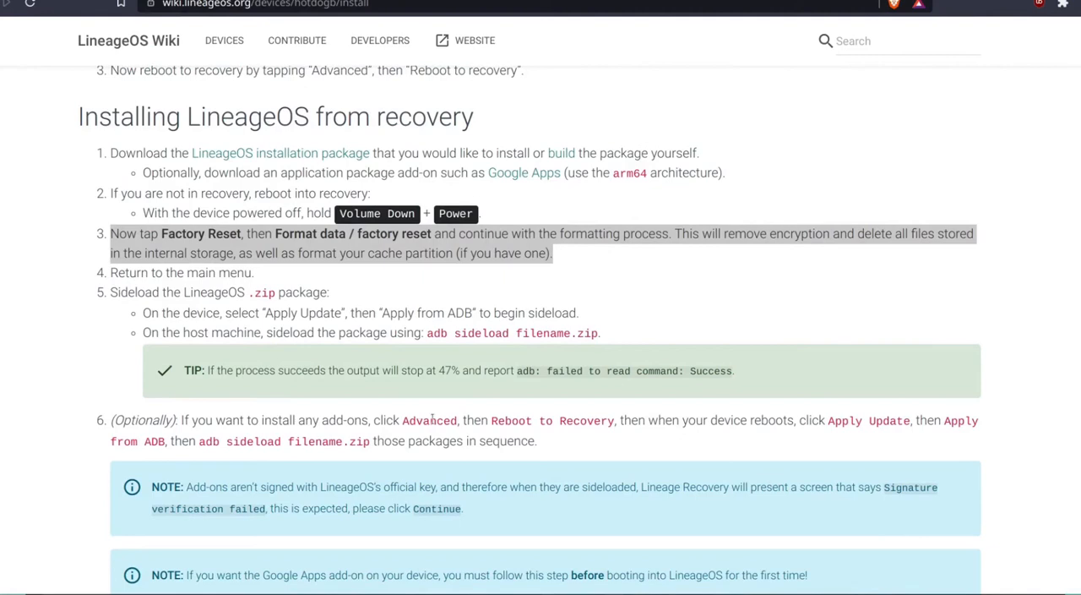
pyautogui.moveTo(963, 372)
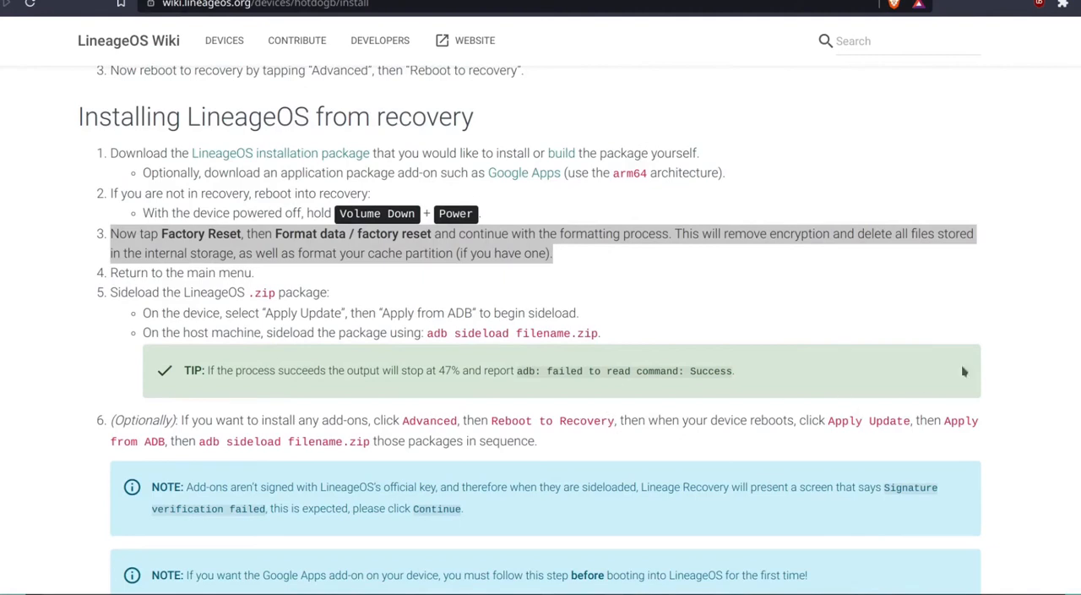
pyautogui.moveTo(385, 449)
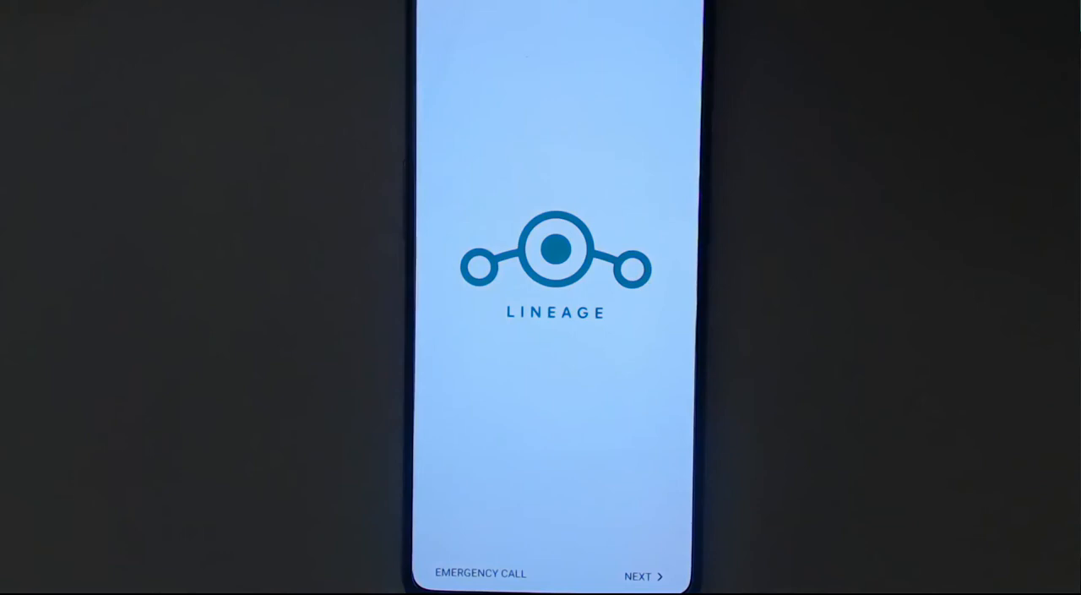
# Step: Pass the welcome, cellular data and LineageOS features screens, then skip restoring apps and data
pyautogui.click(645, 574)
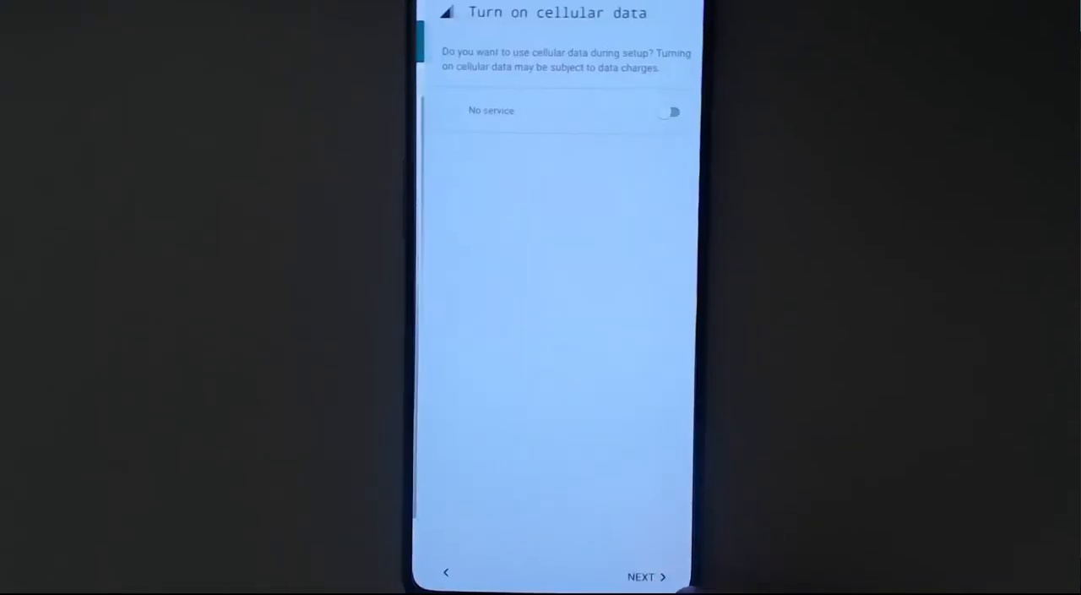
pyautogui.click(645, 576)
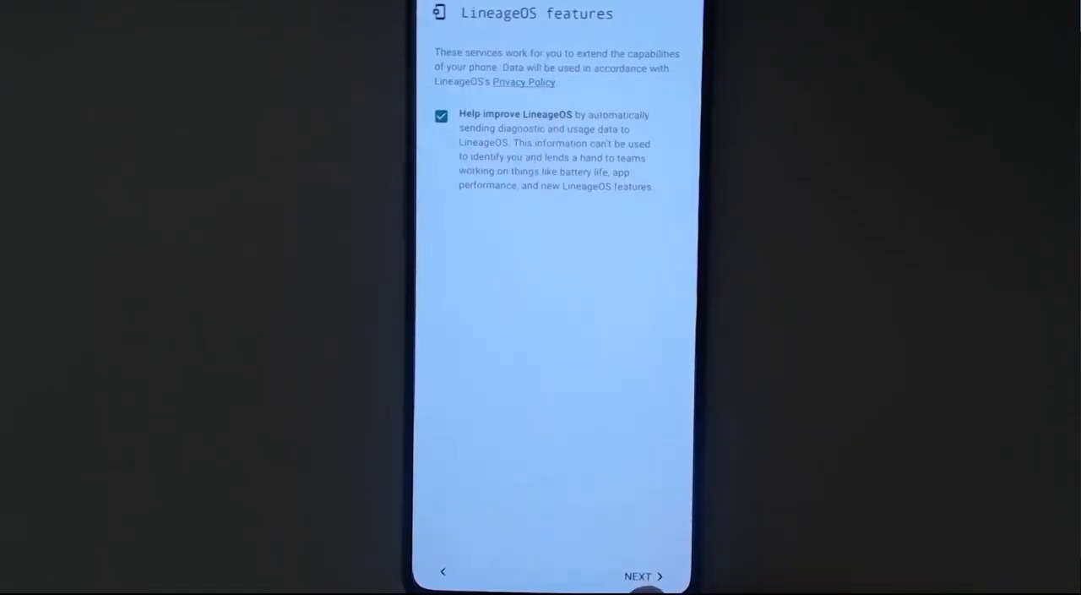
pyautogui.click(642, 574)
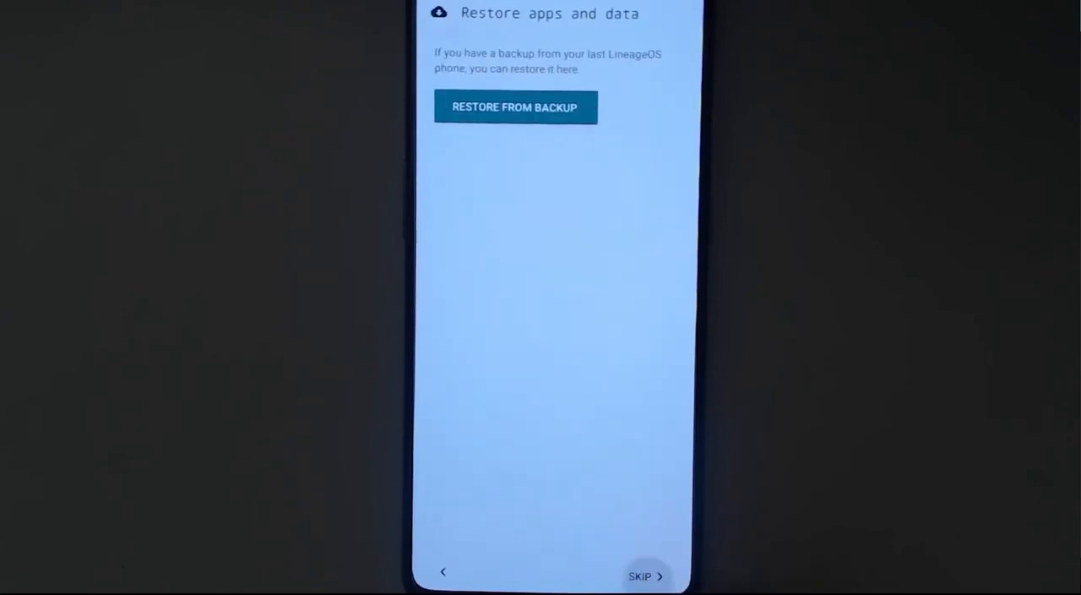
pyautogui.click(638, 576)
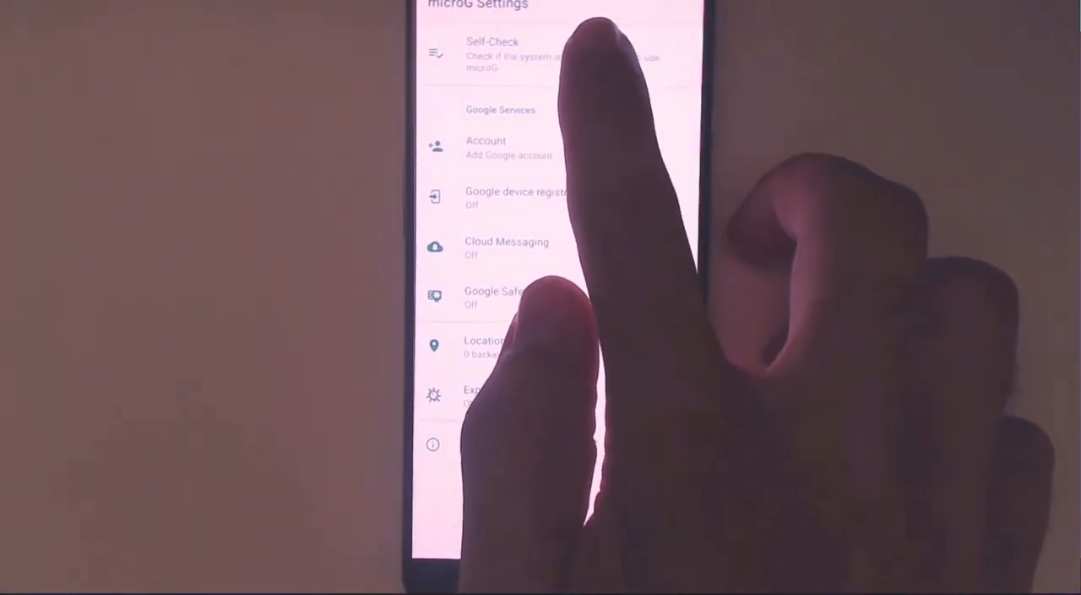
# Step: Run the microG Self-Check and scroll through it to verify every package and permission item is ticked
pyautogui.click(494, 54)
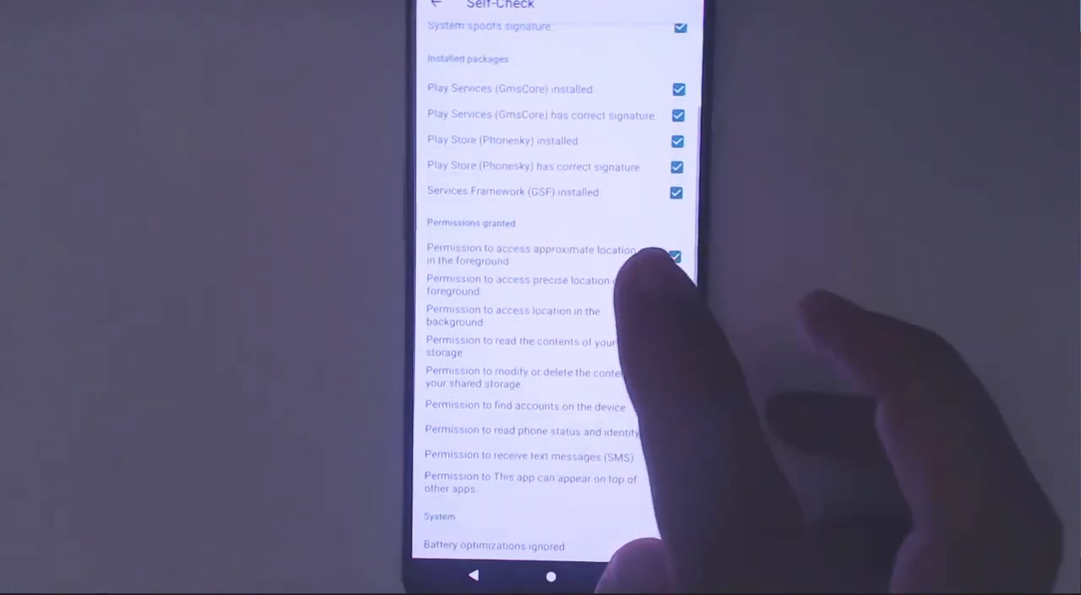
pyautogui.scroll(3)
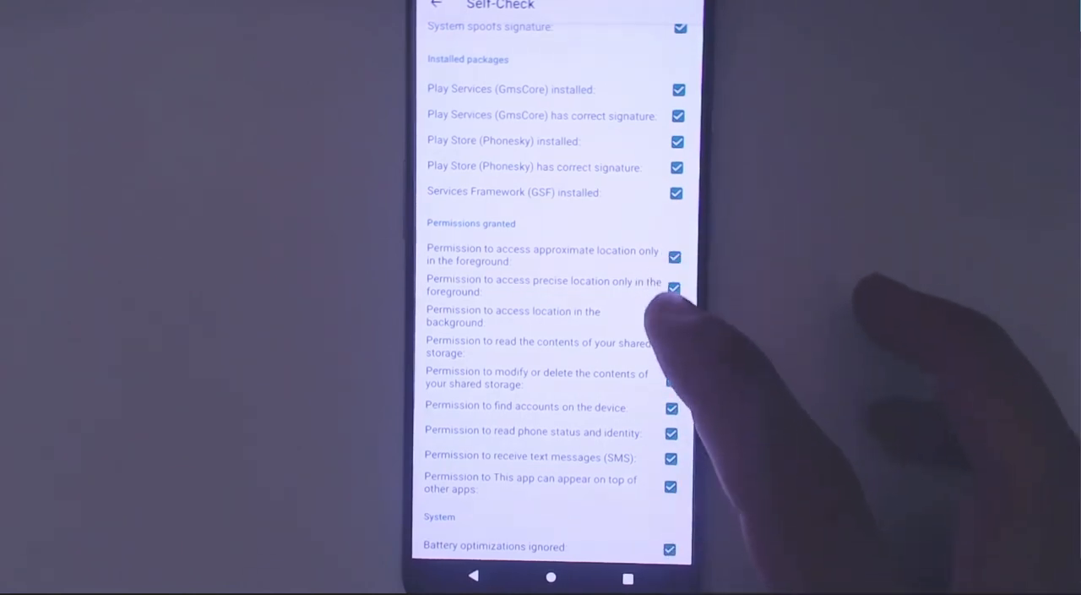
pyautogui.scroll(-3)
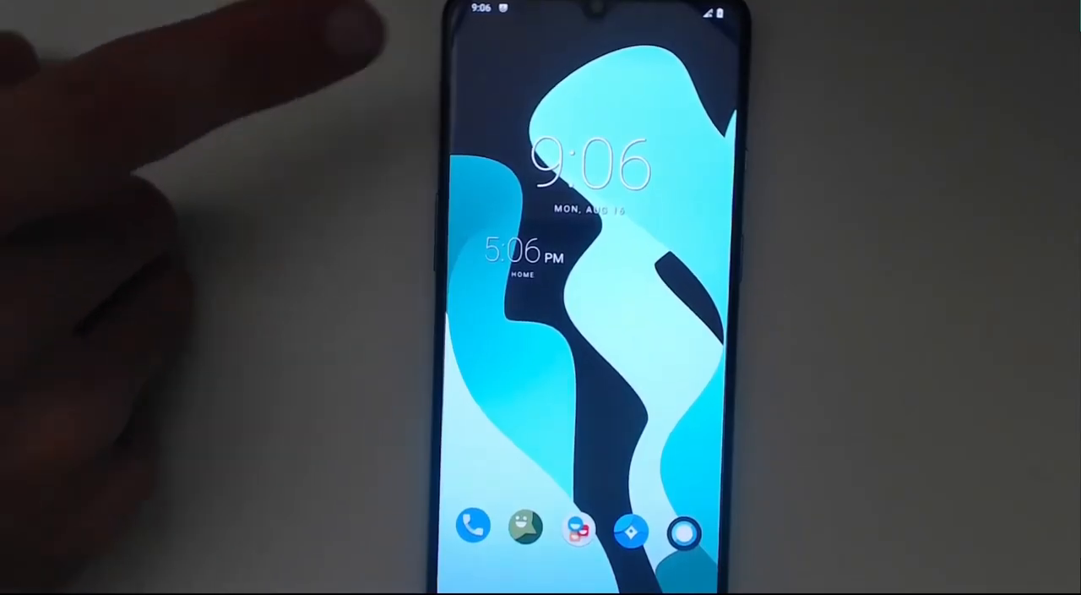
# Step: Pull down the notification shade to show quick settings and the USB charging notification
pyautogui.moveTo(591, 17); pyautogui.dragTo(591, 253)
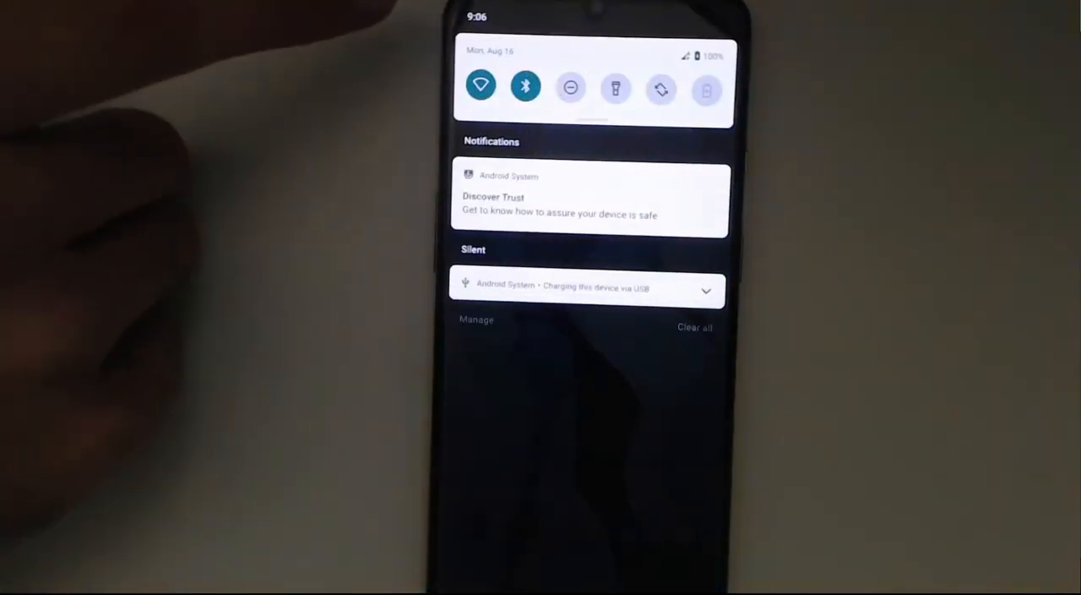